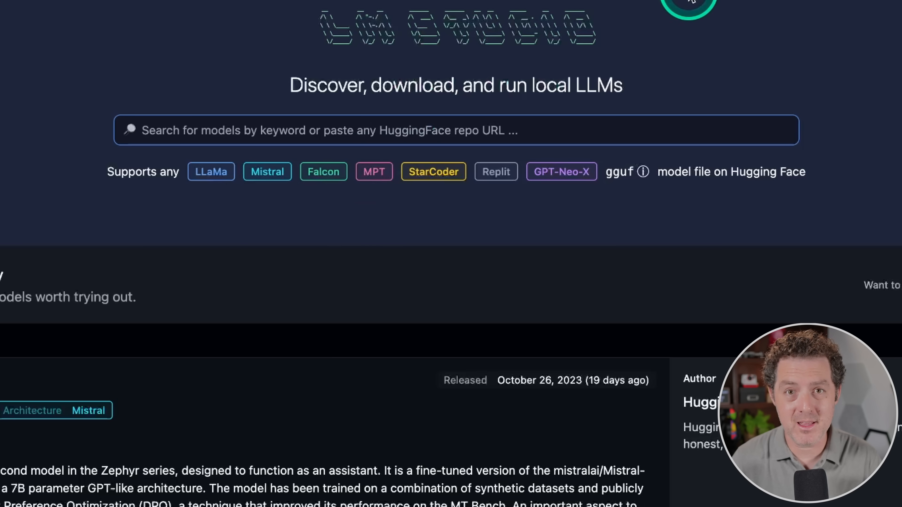
- Run OCR on pages 1–15 as a Searchable PDF, producing the 1706.03762_OCR copy
scroll("down", 3)
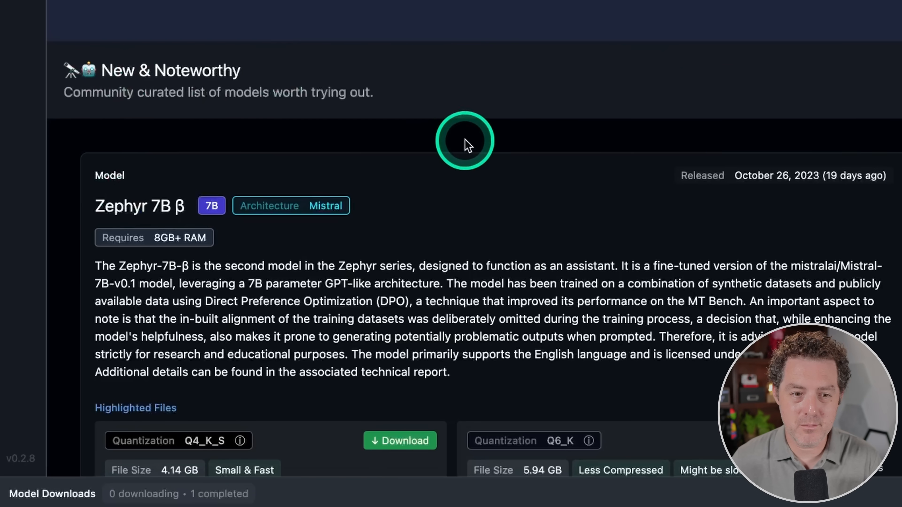
scroll("down", 3)
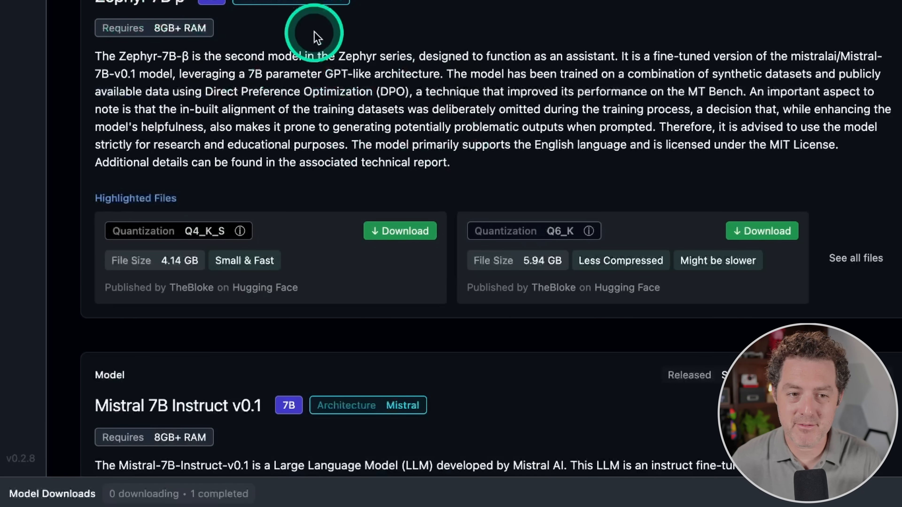
scroll("down", 3)
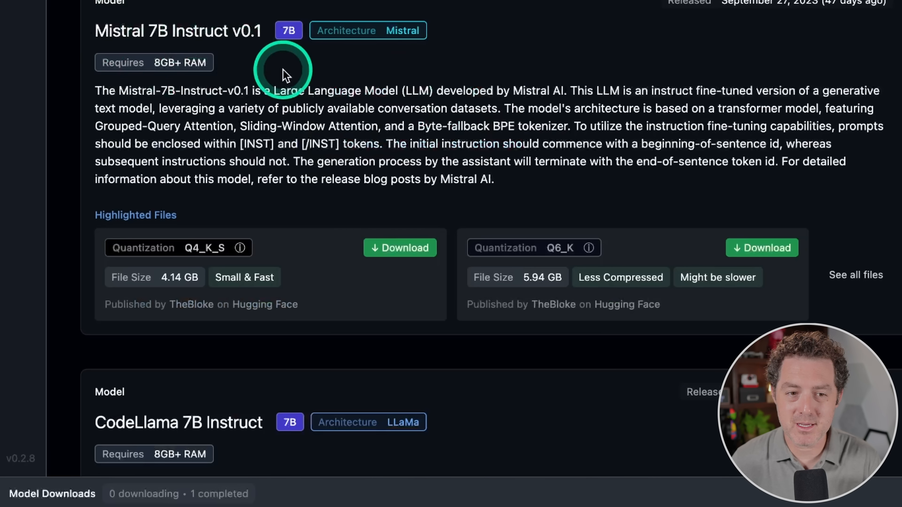
scroll("down", 3)
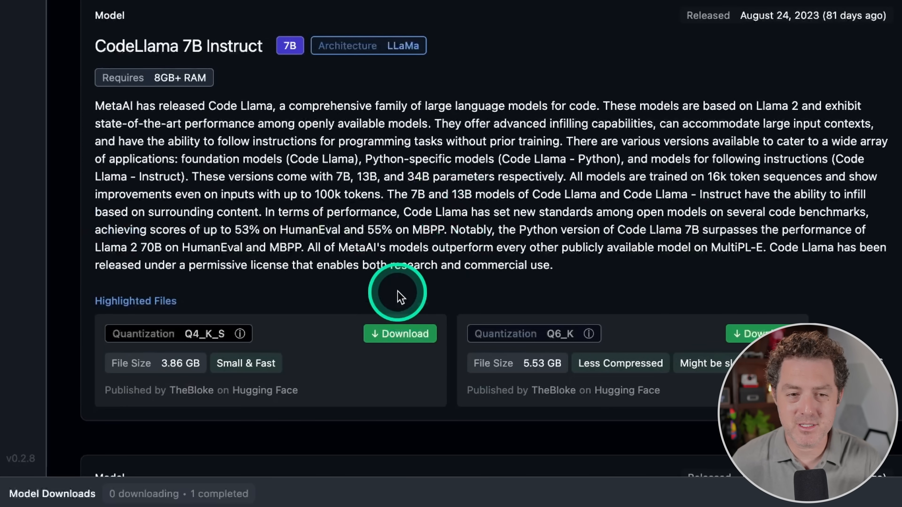
scroll("down", 3)
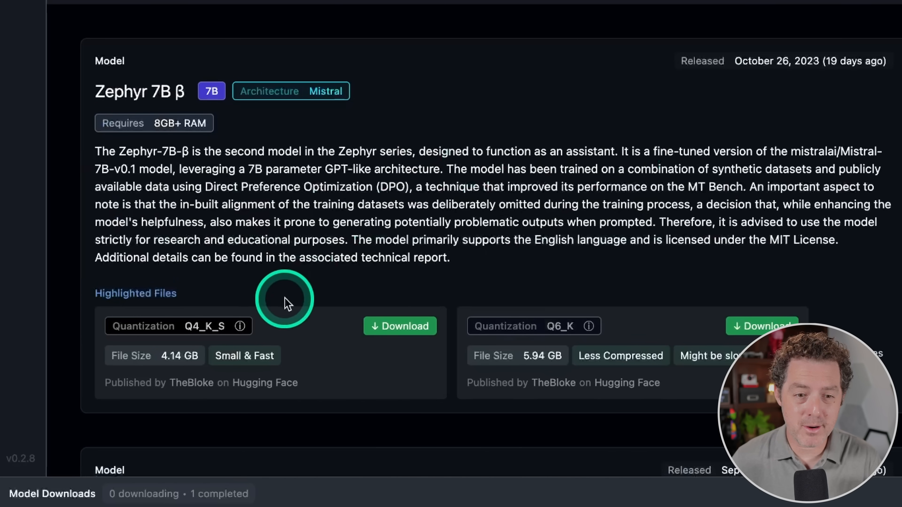
mouse_move(560, 119)
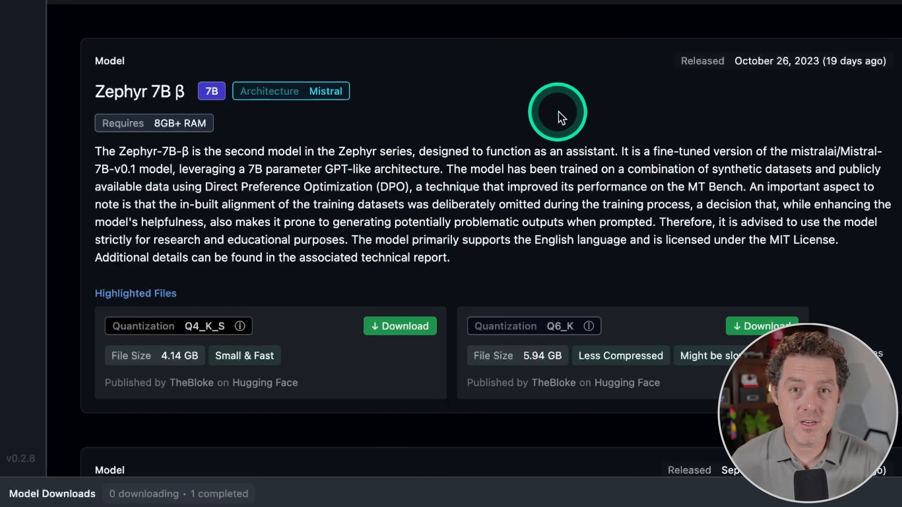
mouse_move(501, 138)
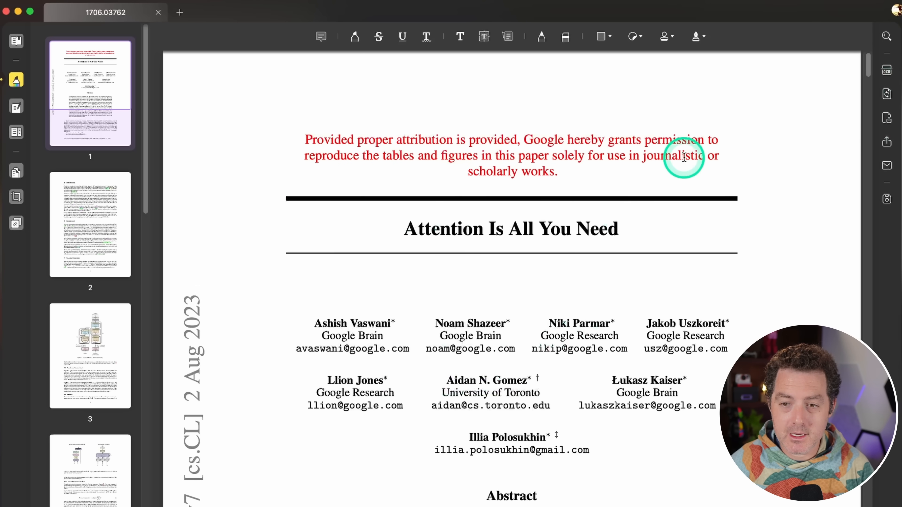
mouse_move(743, 156)
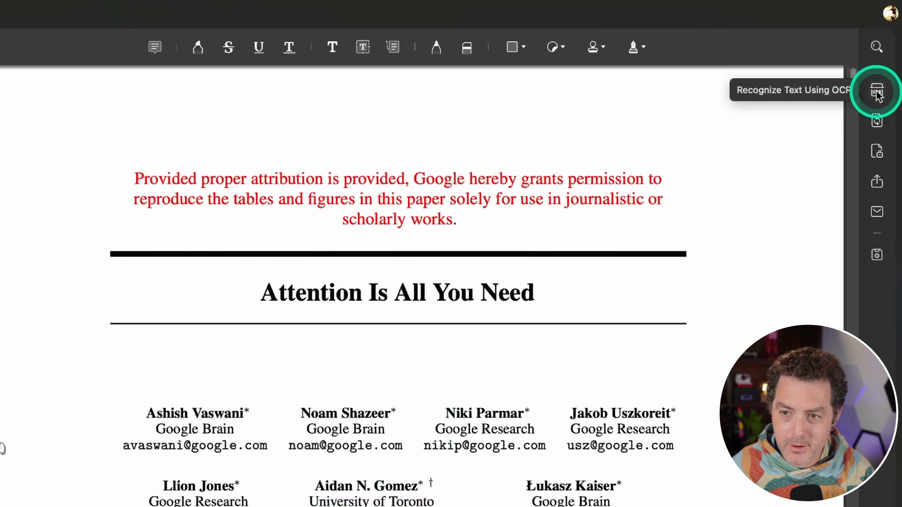
left_click(875, 92)
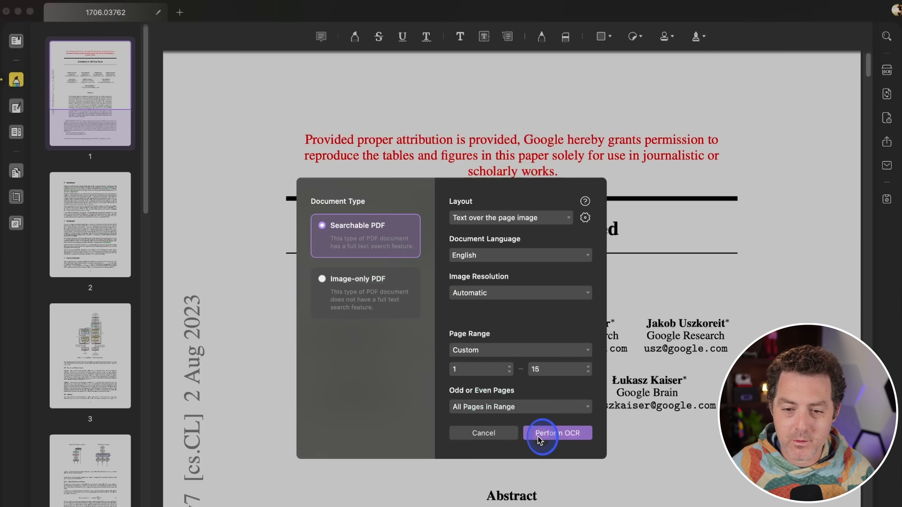
left_click(542, 440)
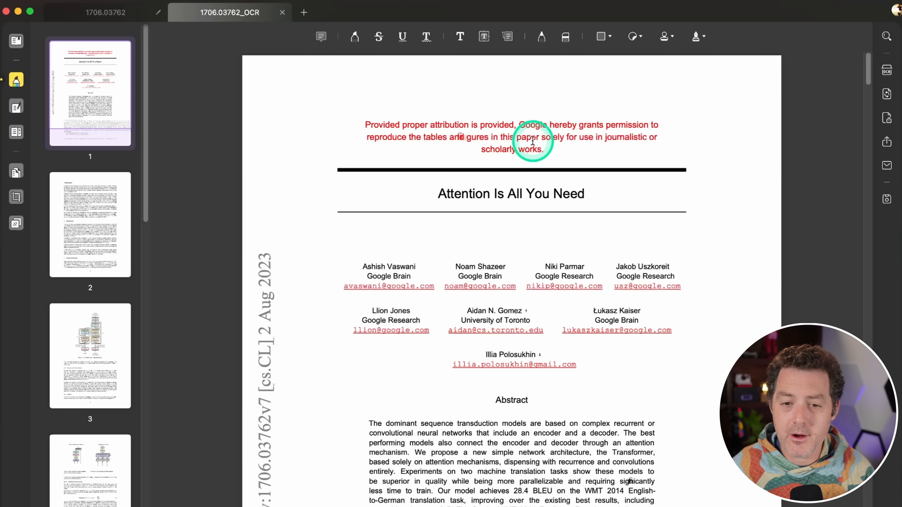
- Password-protect the paper, pick the Confidential stamp, and type 'Awesome' into the introduction text
double_click(534, 194)
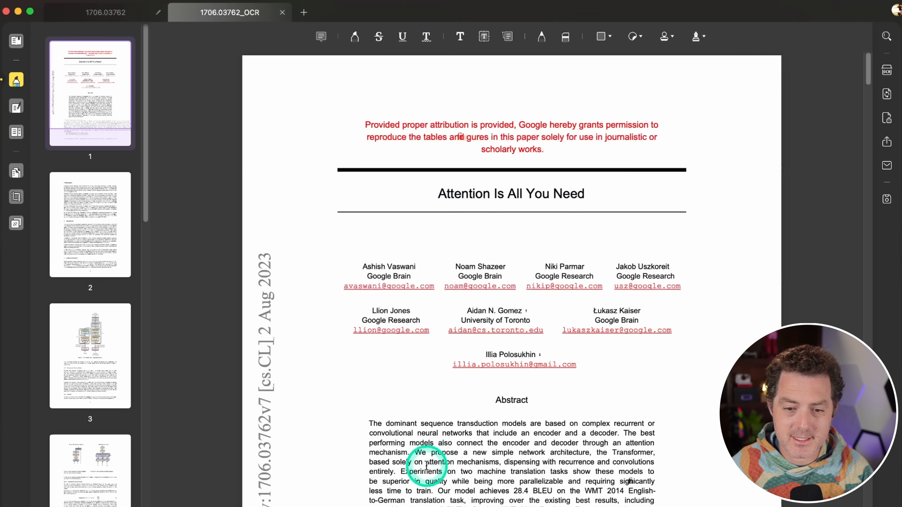
left_click(106, 12)
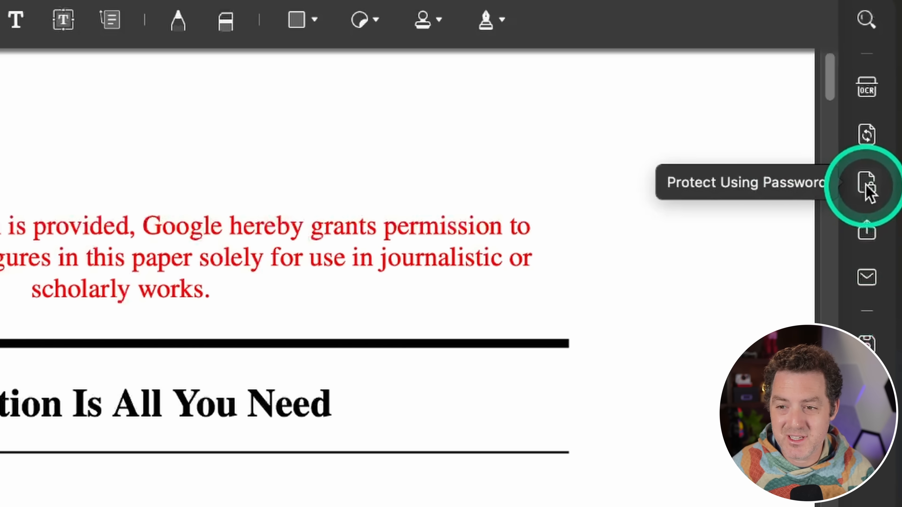
left_click(865, 183)
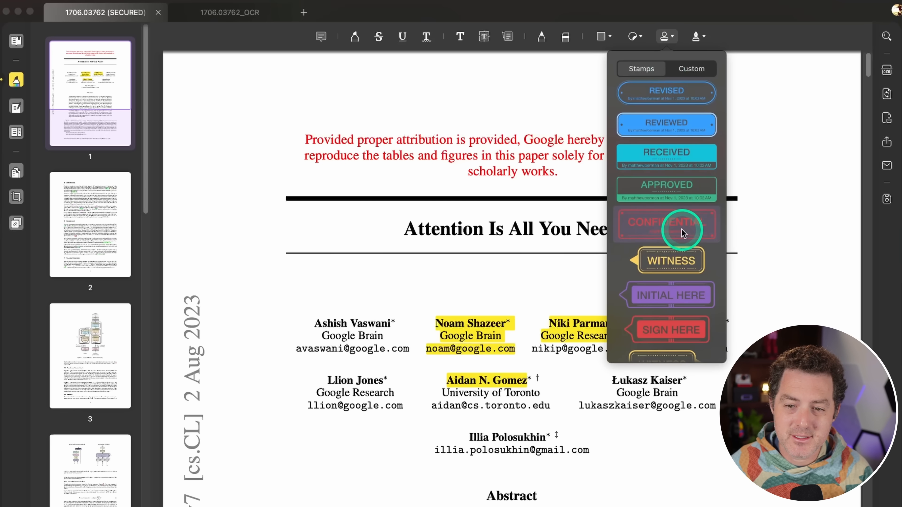
left_click(667, 225)
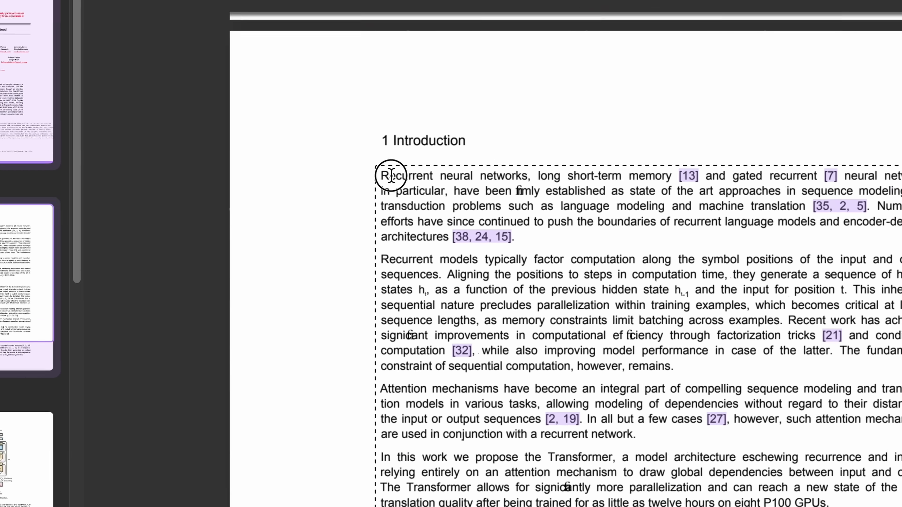
type("Awesome")
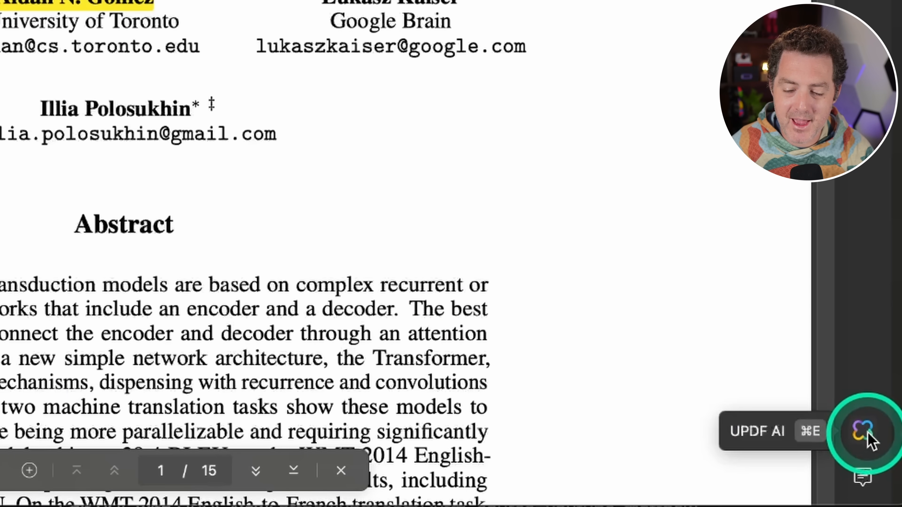
- Ask UPDF AI 'who is this paper written by?' and get the Vaswani, Shazeer et al. author list
left_click(862, 433)
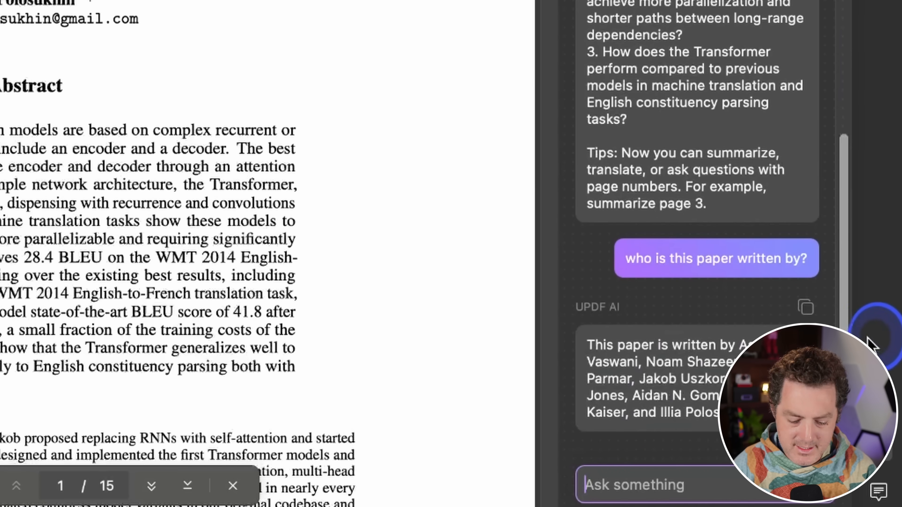
left_click(629, 234)
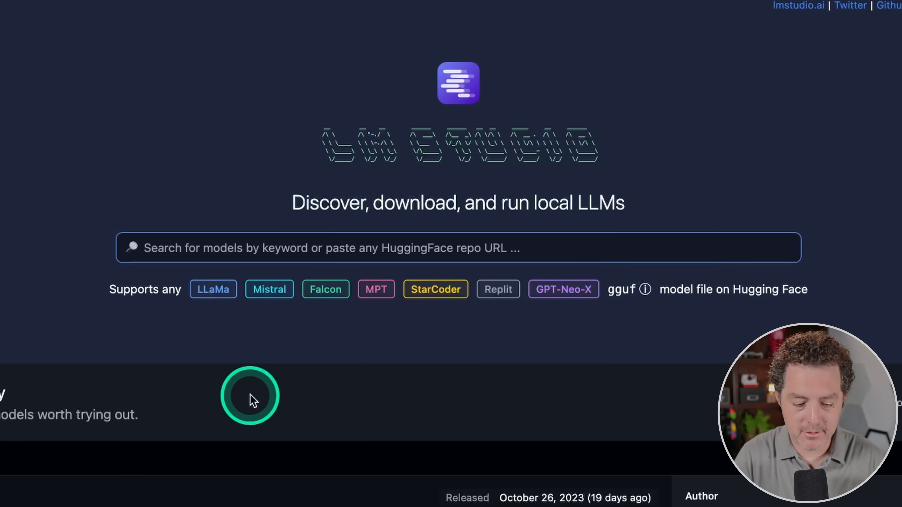
- Search Hugging Face for 'mistral' and browse the 144 results led by Mistral-7B-Instruct-v0.1-GGUF
type("mistral")
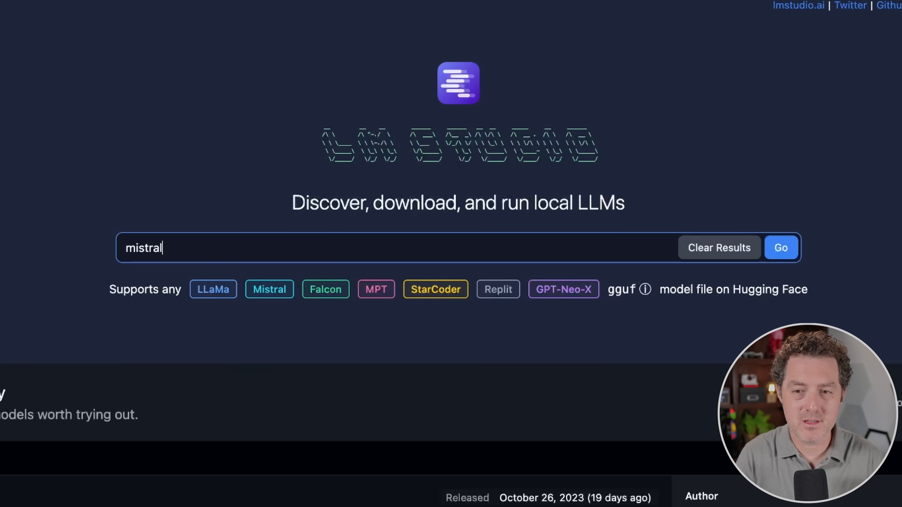
left_click(781, 247)
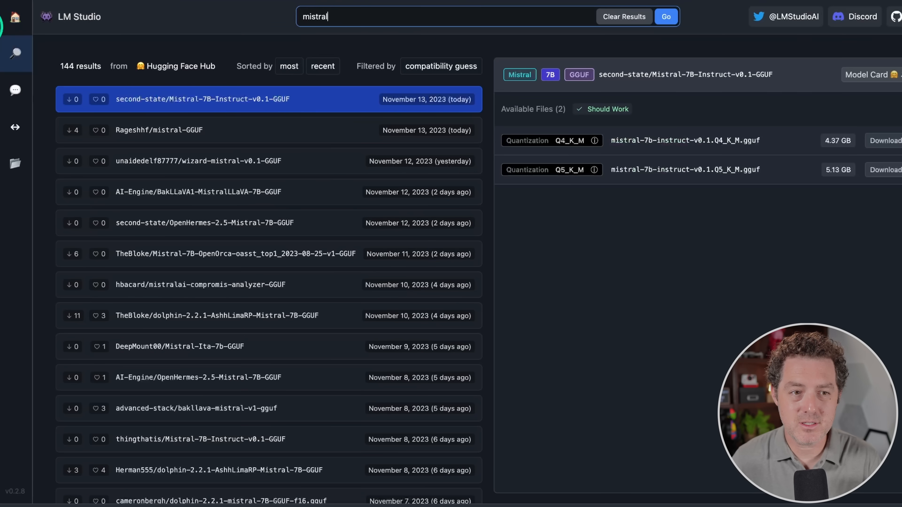
left_click(259, 449)
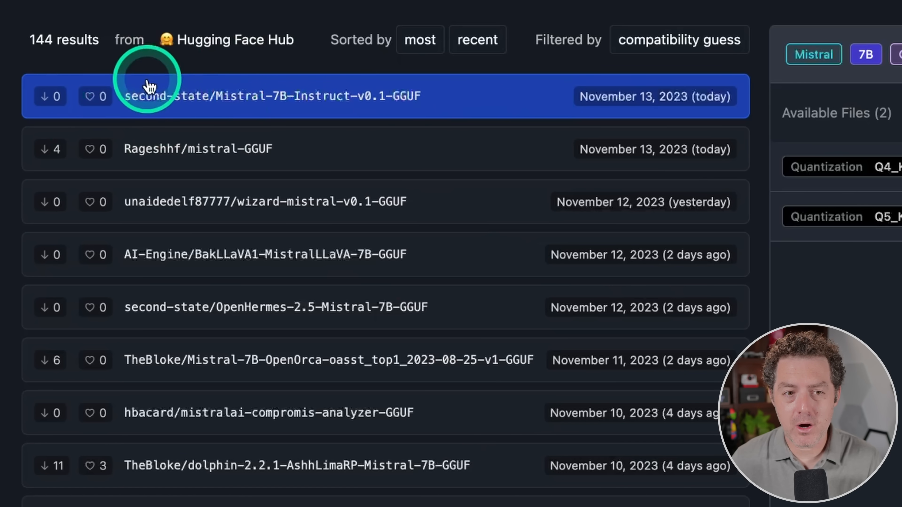
mouse_move(480, 109)
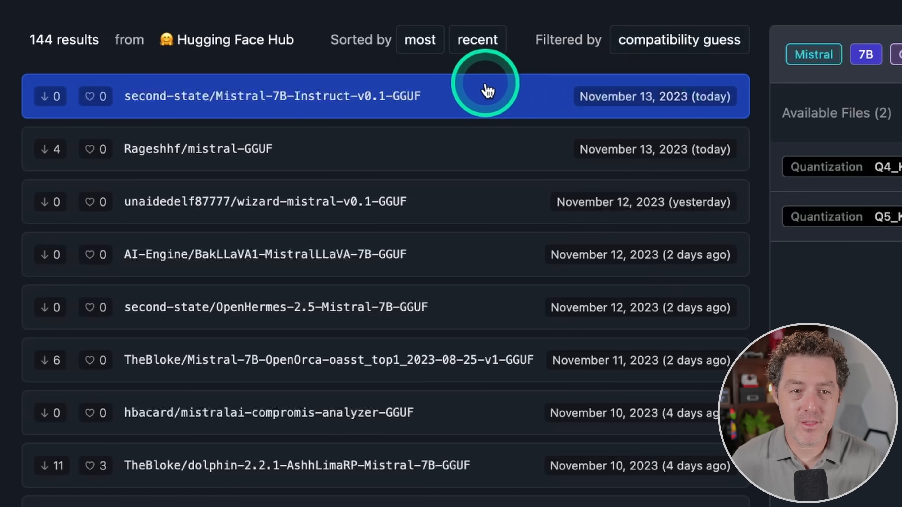
mouse_move(549, 98)
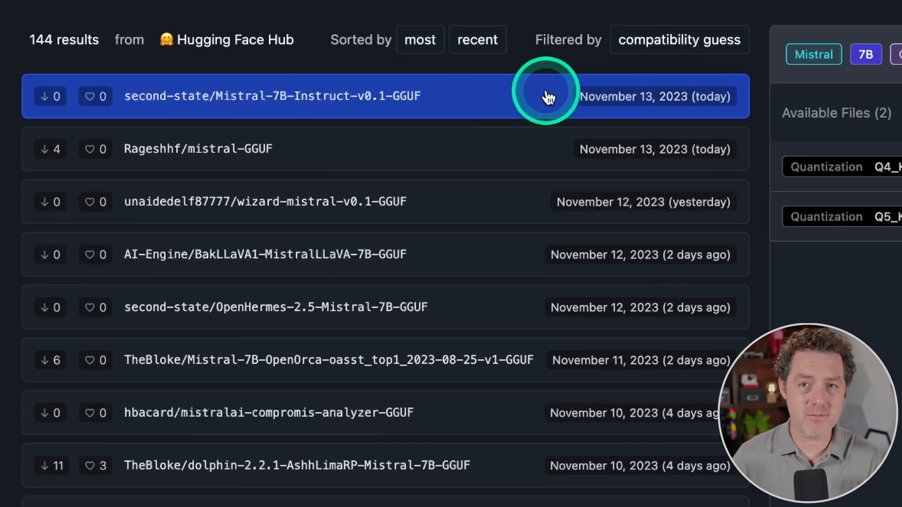
left_click(548, 99)
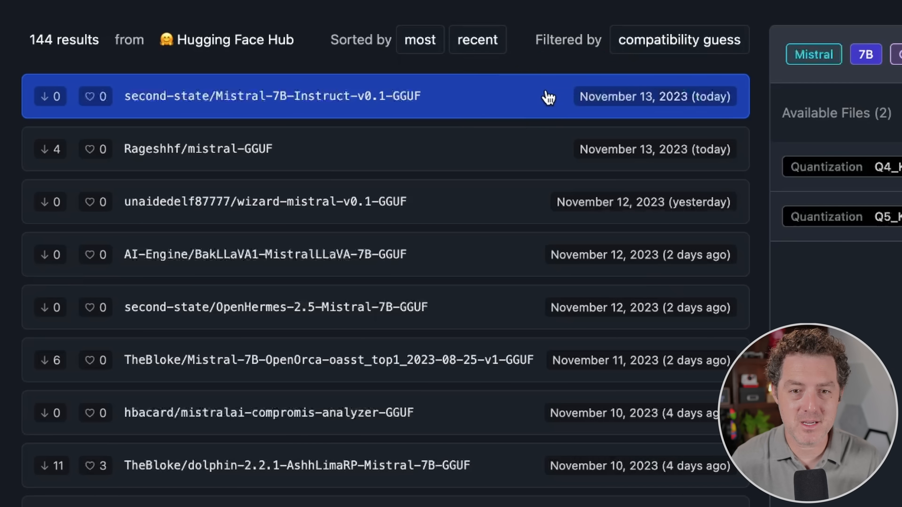
left_click(207, 473)
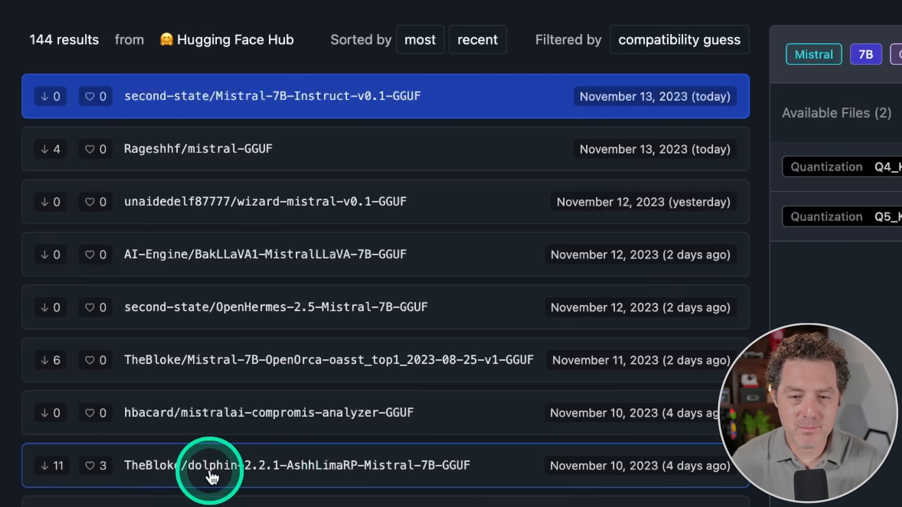
mouse_move(195, 474)
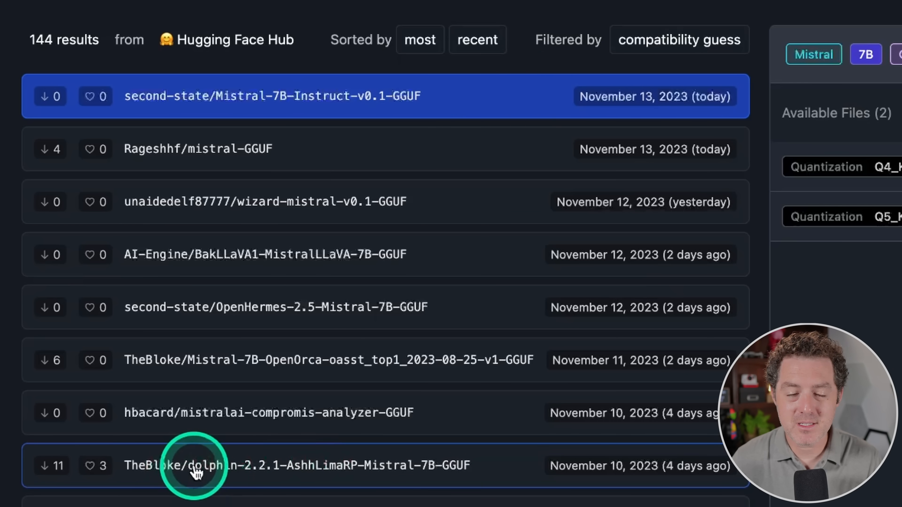
left_click(357, 468)
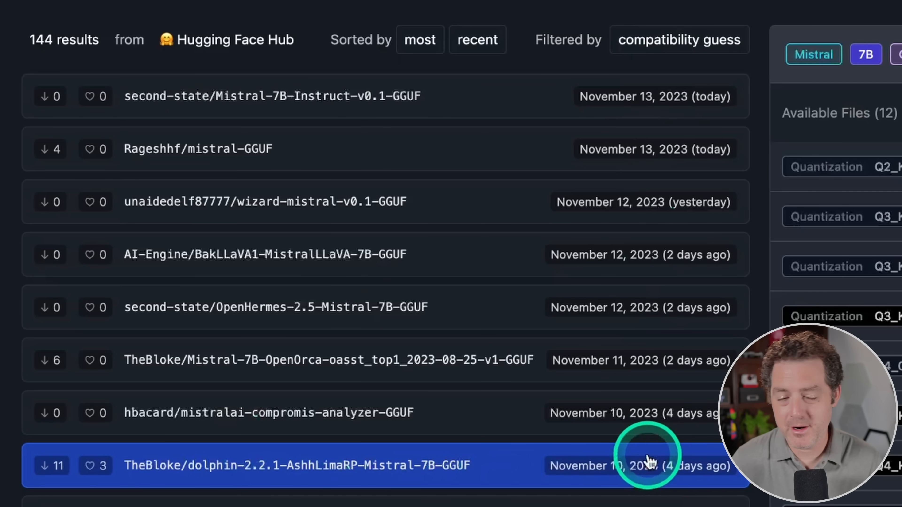
mouse_move(147, 476)
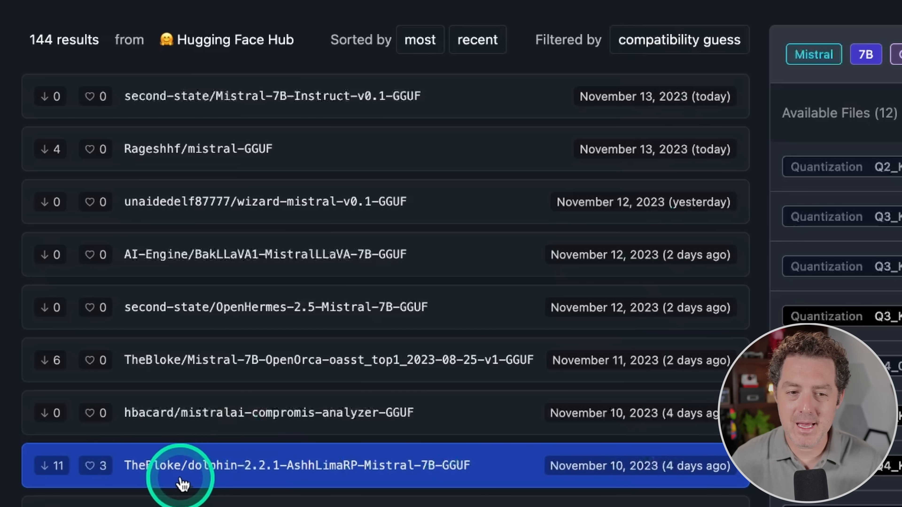
mouse_move(261, 475)
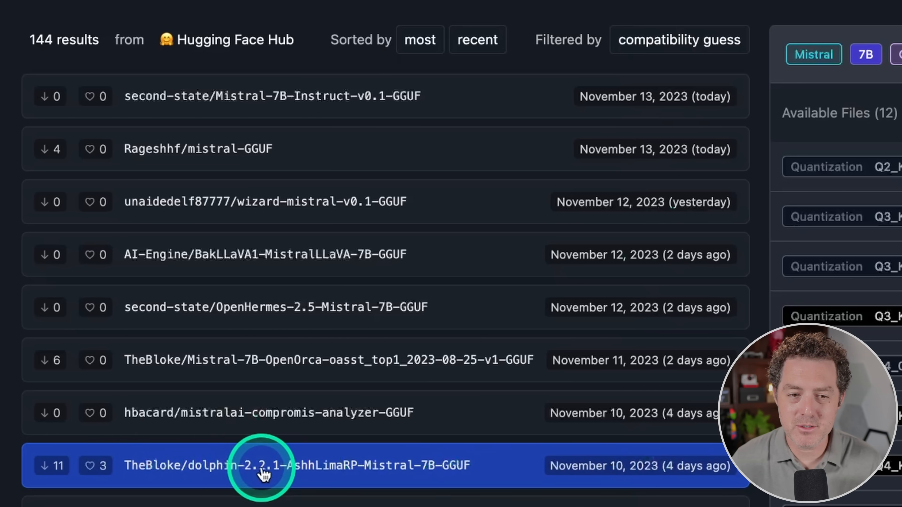
mouse_move(545, 438)
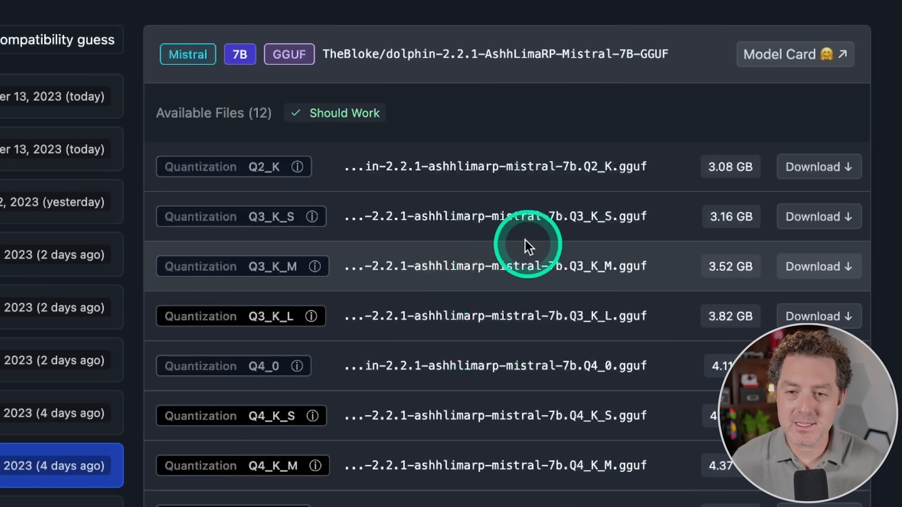
mouse_move(667, 175)
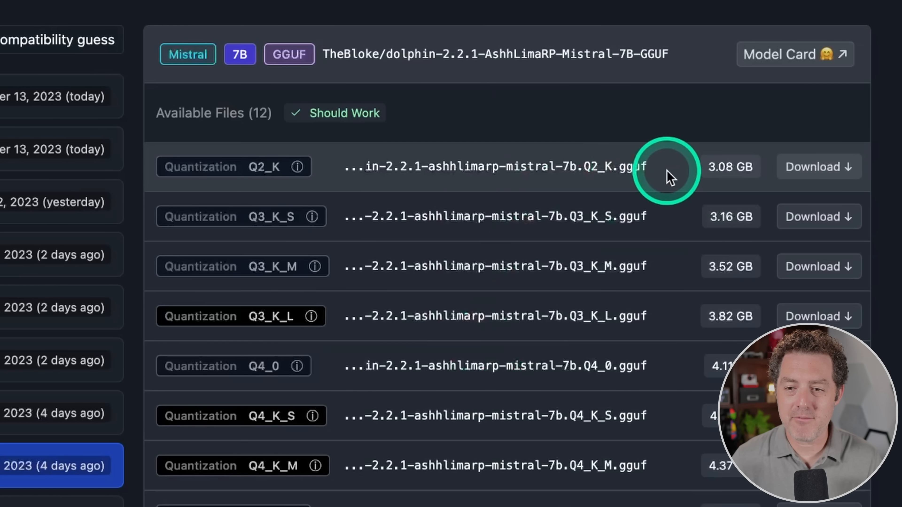
mouse_move(348, 172)
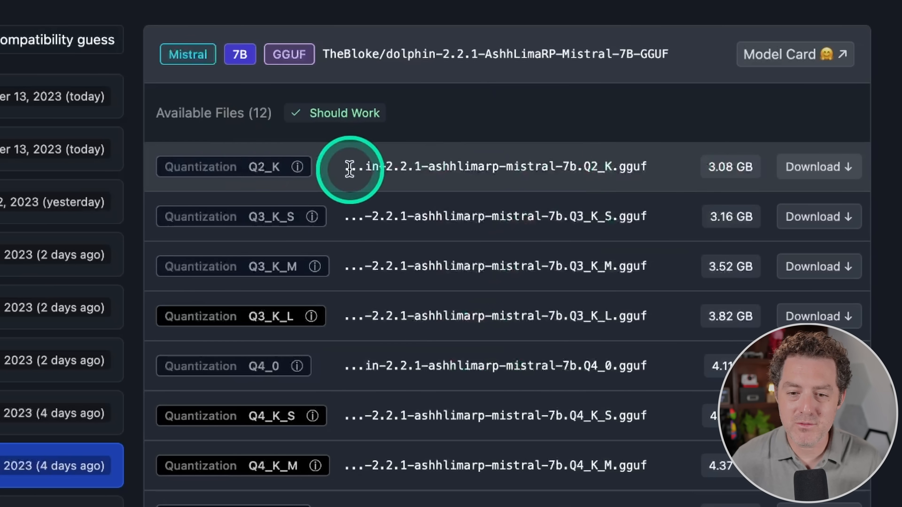
scroll("down", 3)
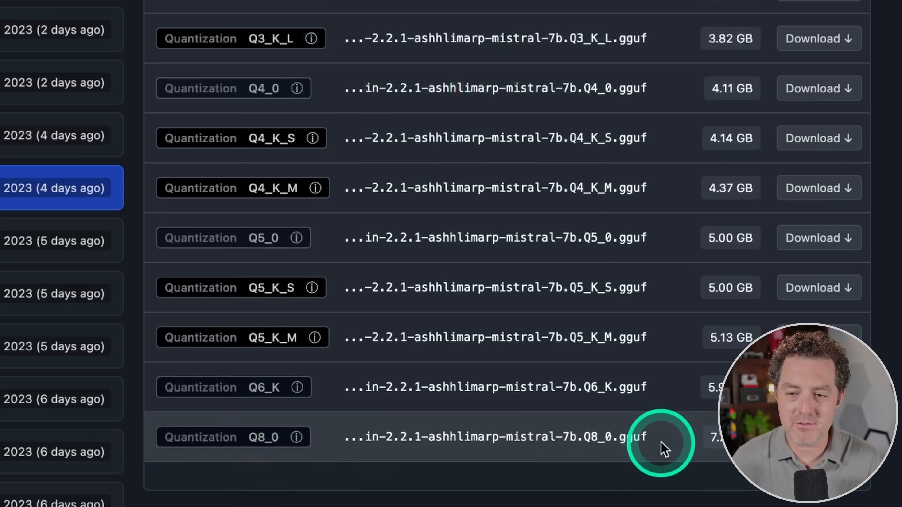
scroll("up", 3)
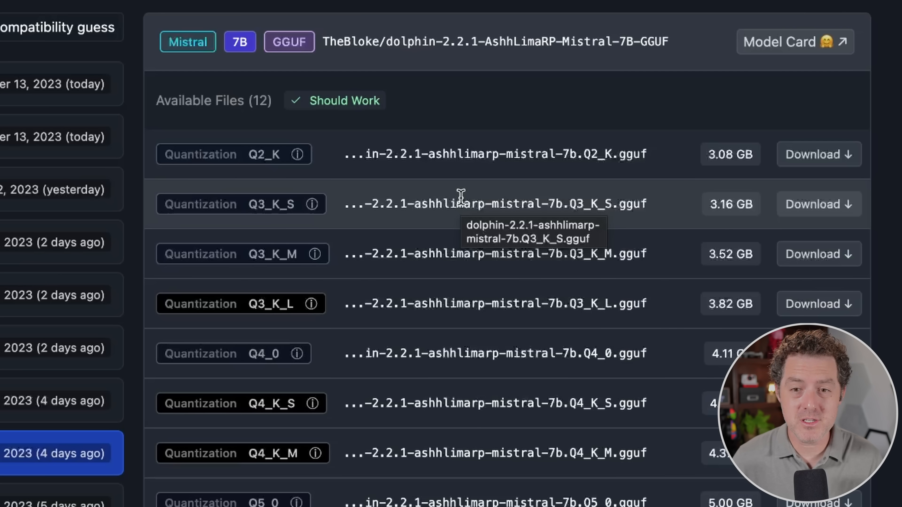
left_click(462, 199)
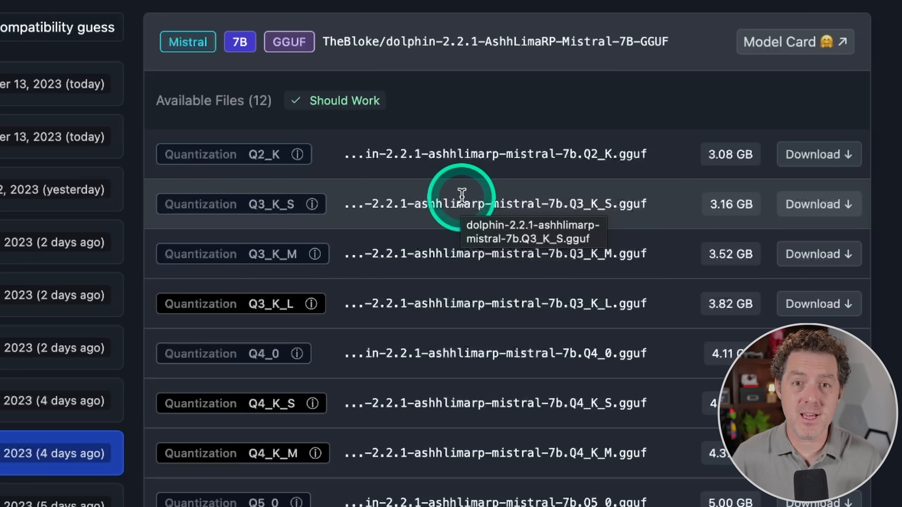
mouse_move(473, 173)
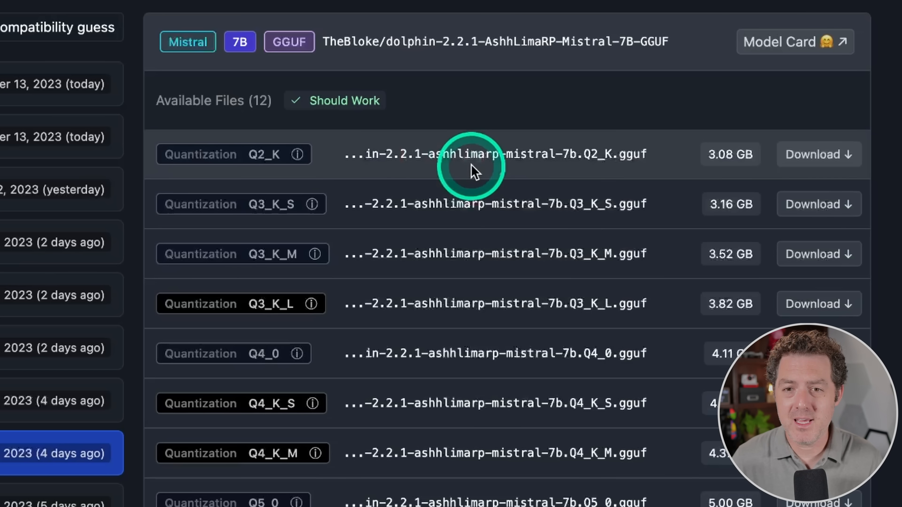
mouse_move(589, 156)
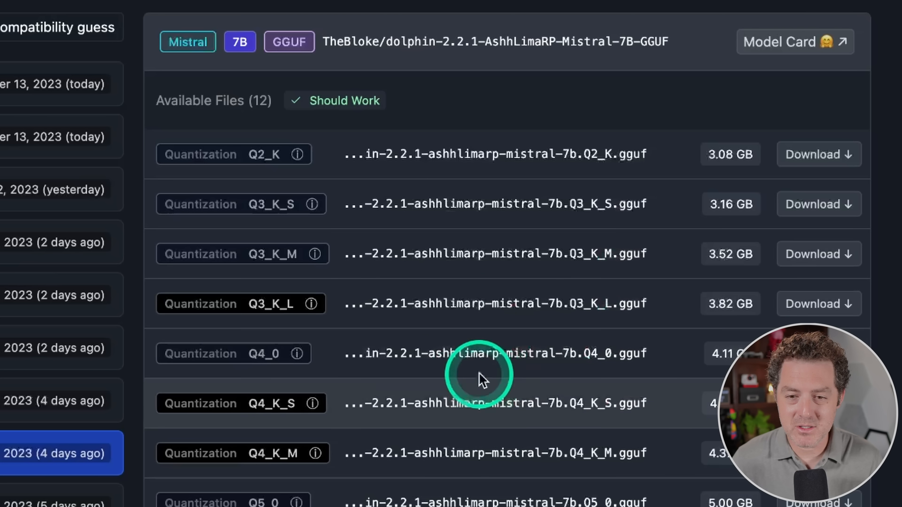
mouse_move(498, 85)
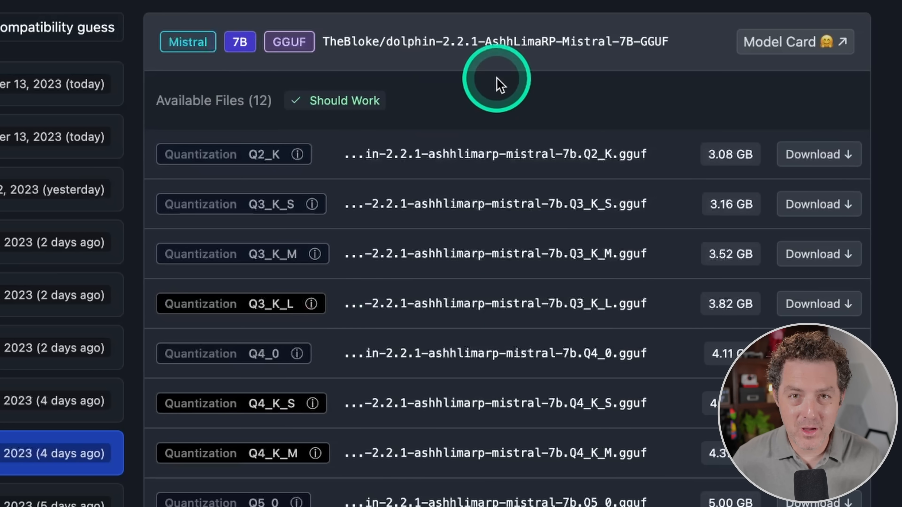
mouse_move(456, 359)
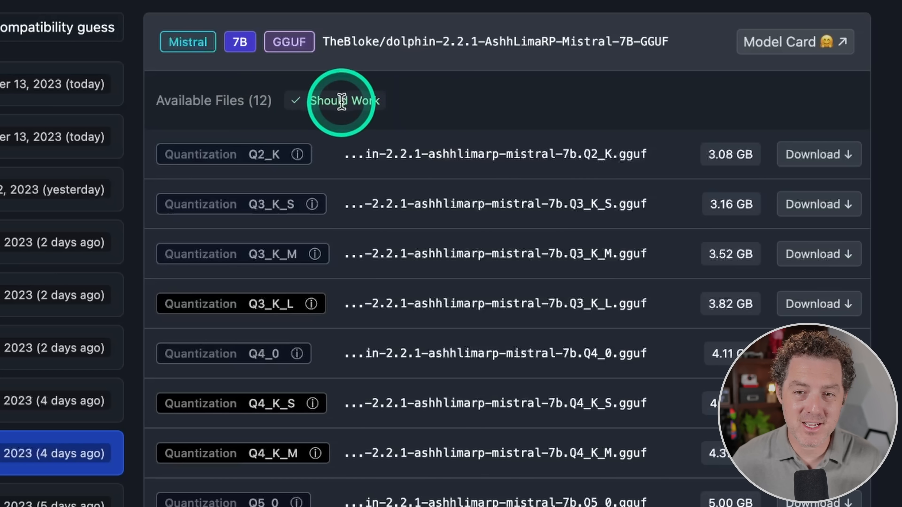
mouse_move(538, 204)
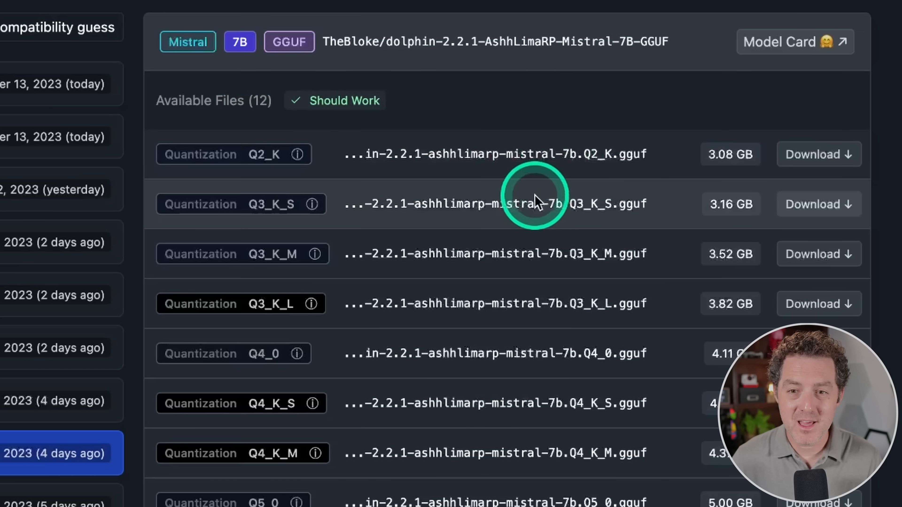
mouse_move(480, 154)
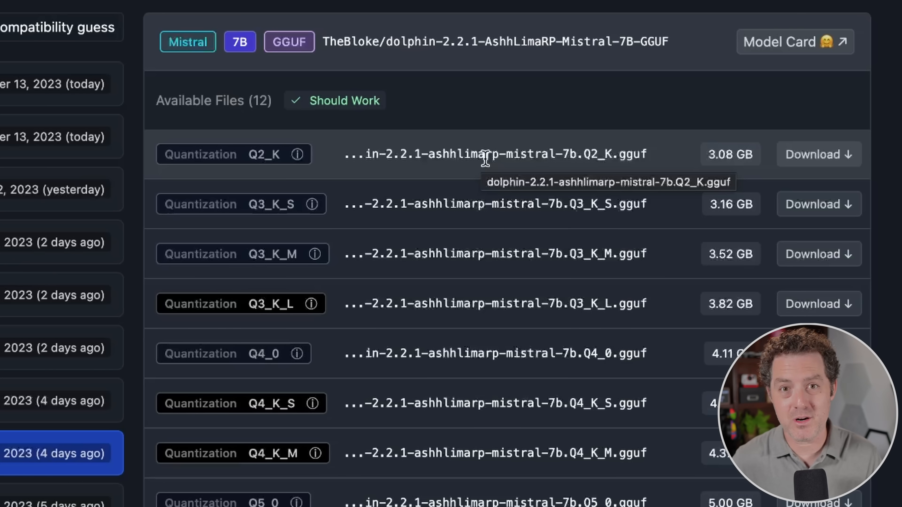
- Check the samantha 33B RAM warning, then select TheBloke/Mistral-7B-OpenOrca with its 12 quantized files
left_click(54, 85)
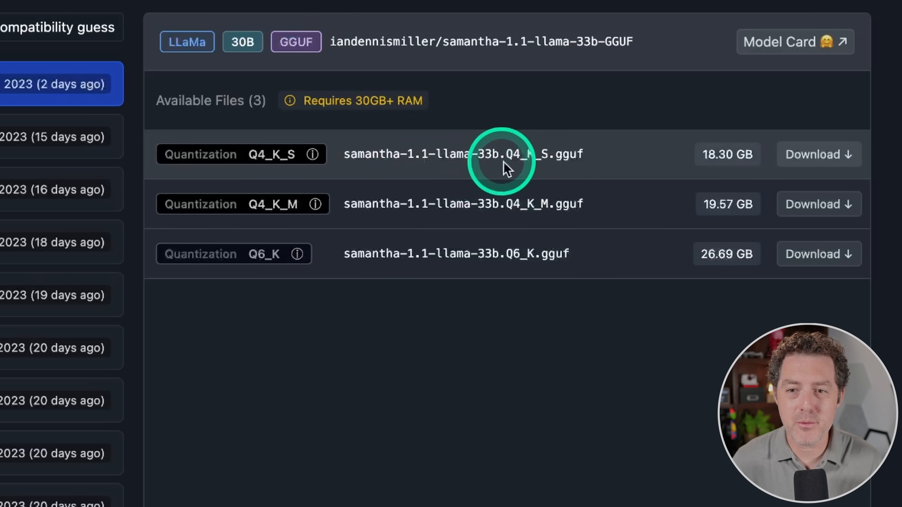
mouse_move(291, 101)
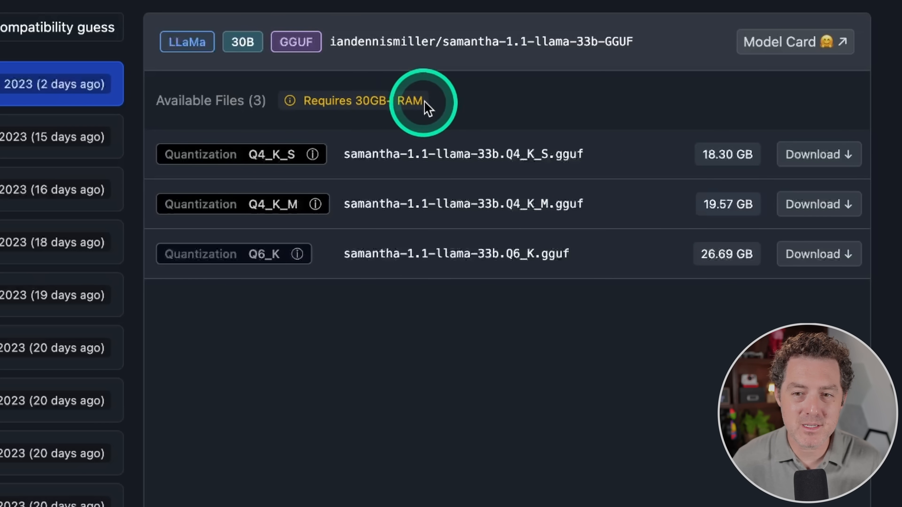
mouse_move(582, 98)
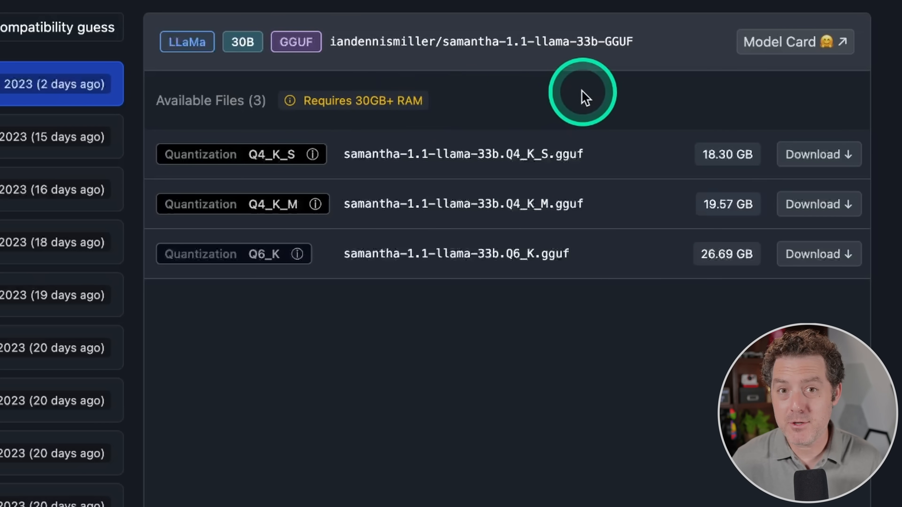
mouse_move(545, 85)
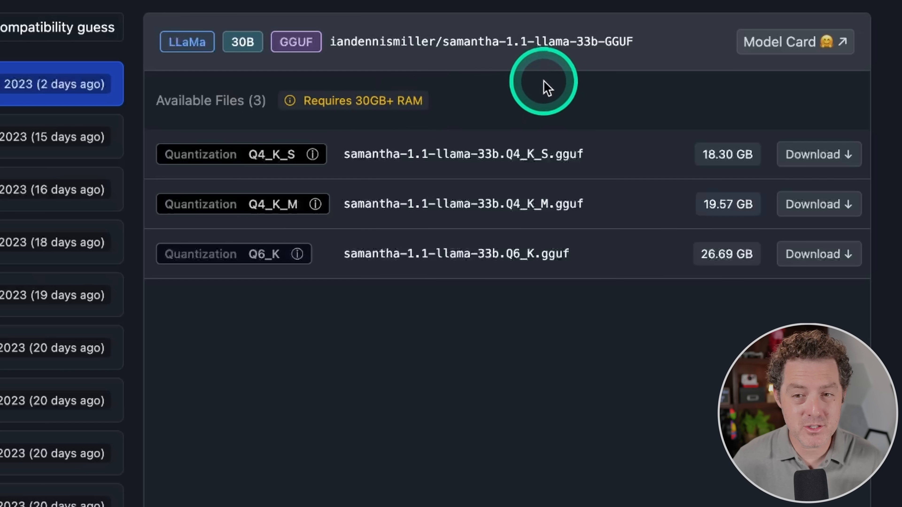
mouse_move(462, 109)
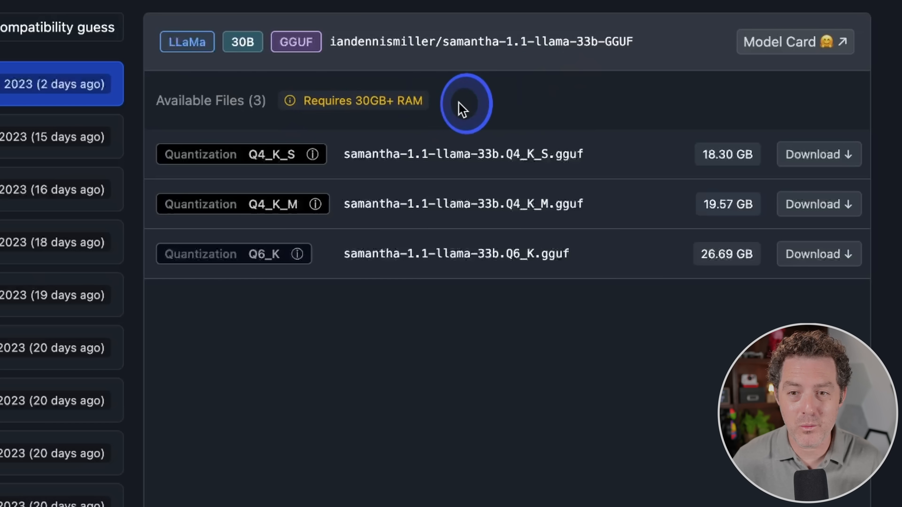
left_click(478, 85)
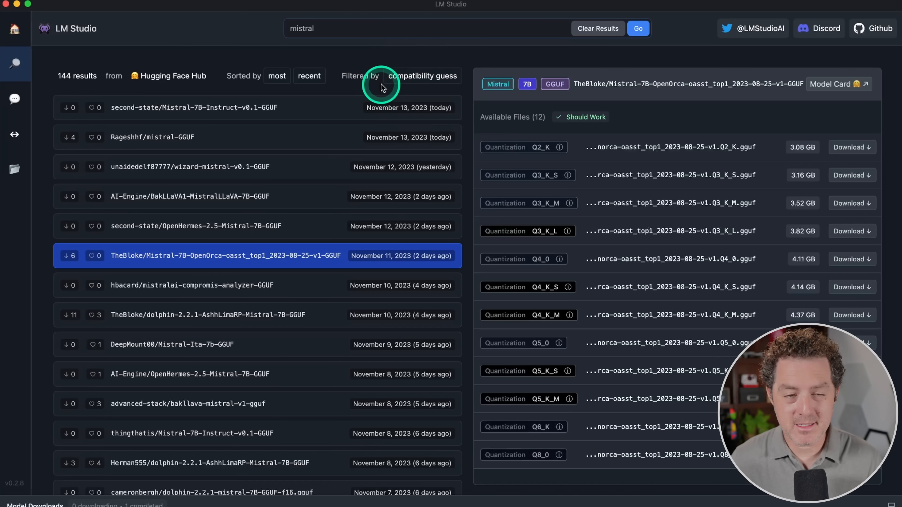
mouse_move(104, 73)
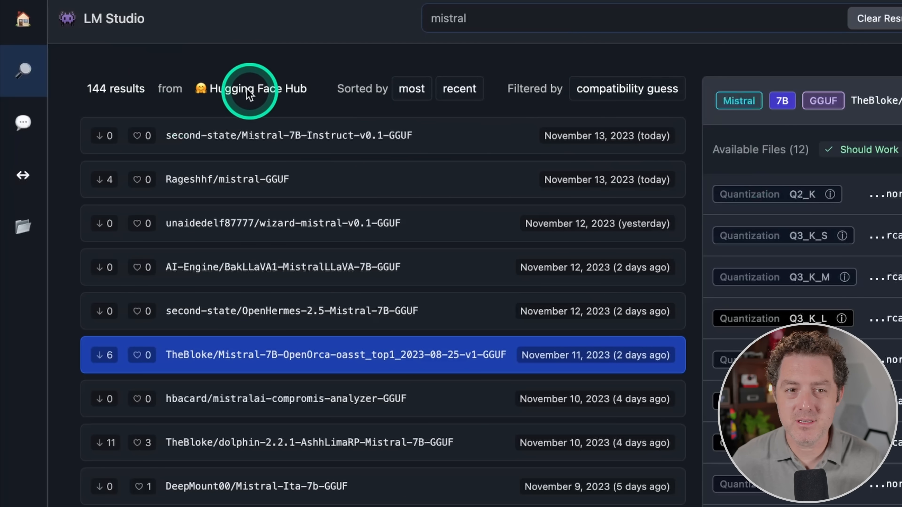
left_click(273, 137)
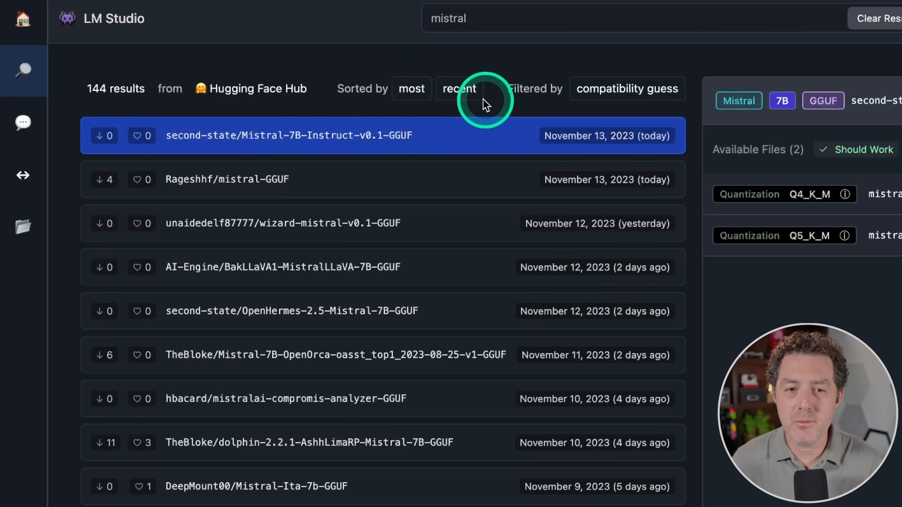
left_click(463, 89)
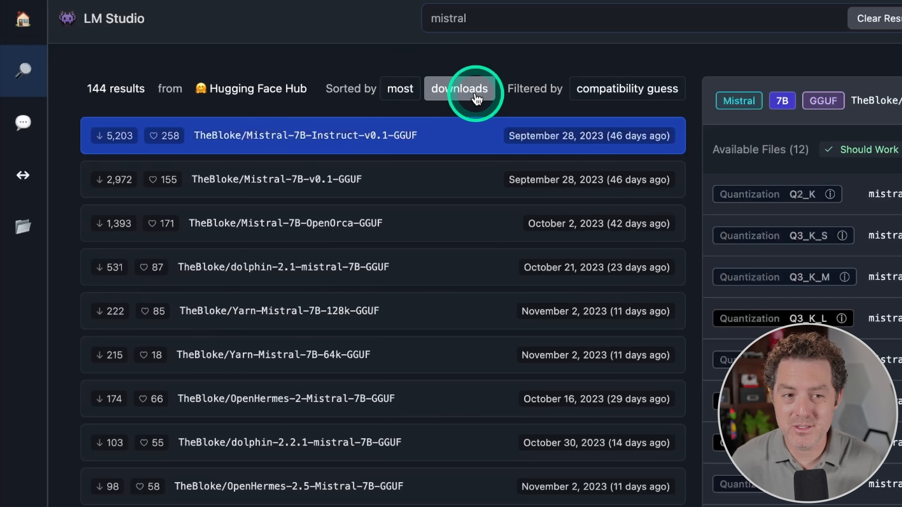
left_click(471, 96)
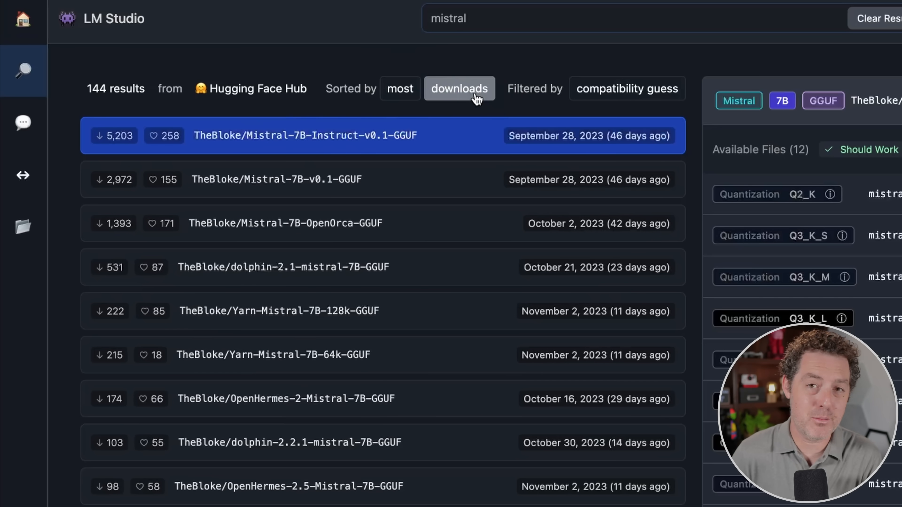
left_click(464, 90)
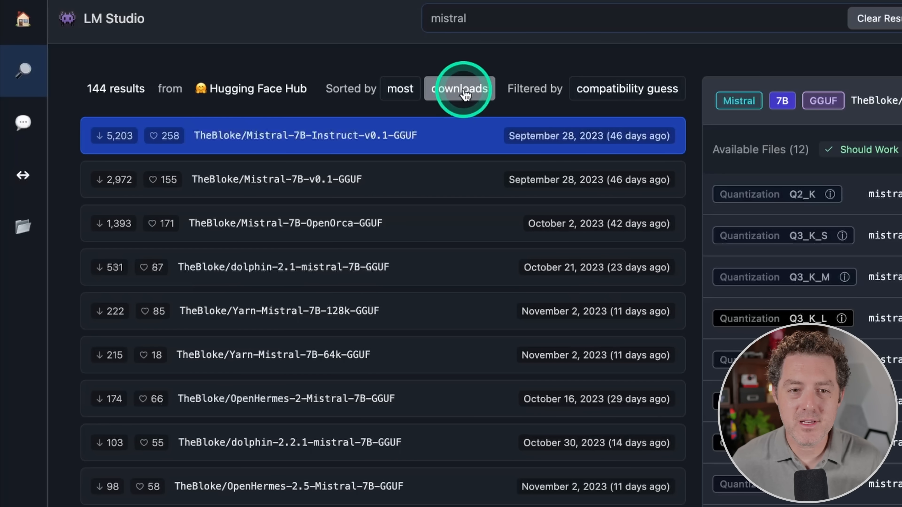
left_click(461, 88)
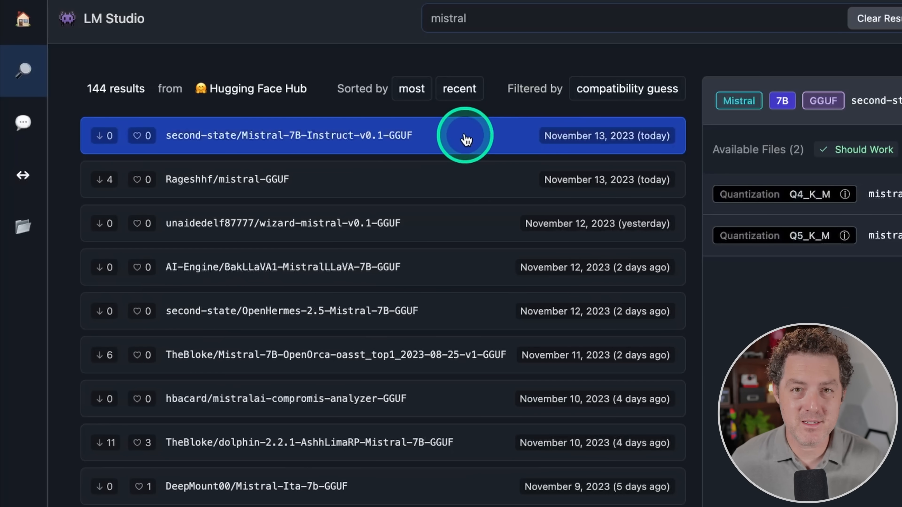
left_click(412, 88)
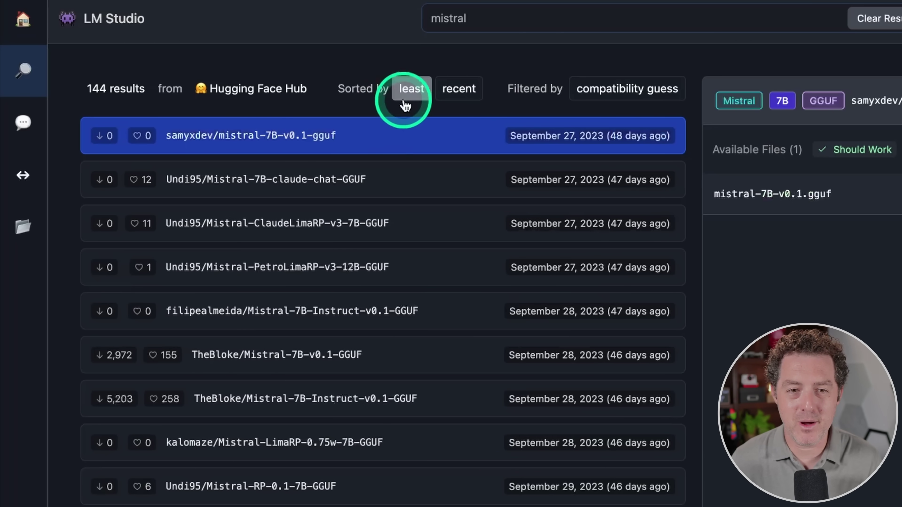
left_click(411, 88)
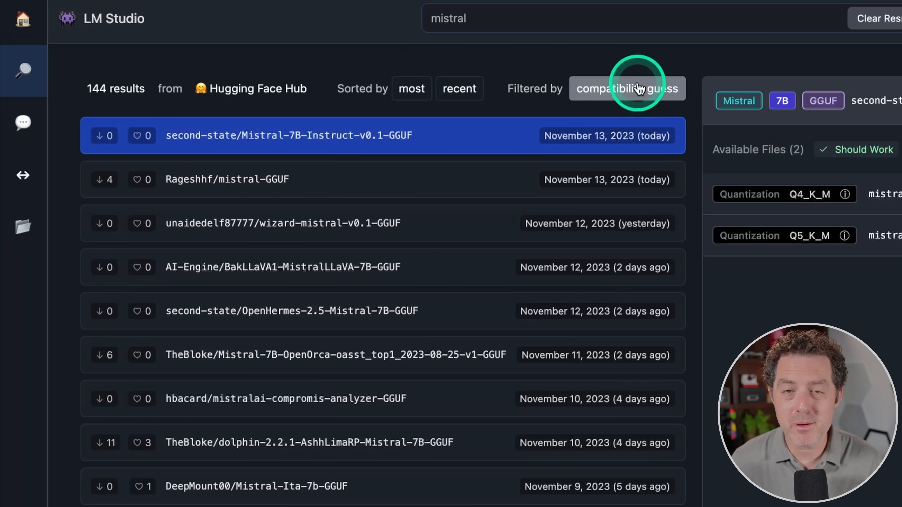
left_click(638, 89)
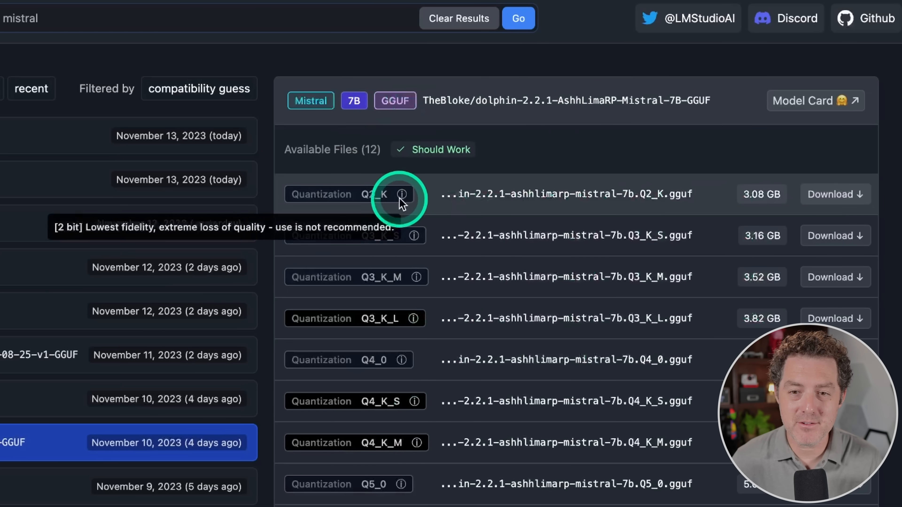
mouse_move(447, 210)
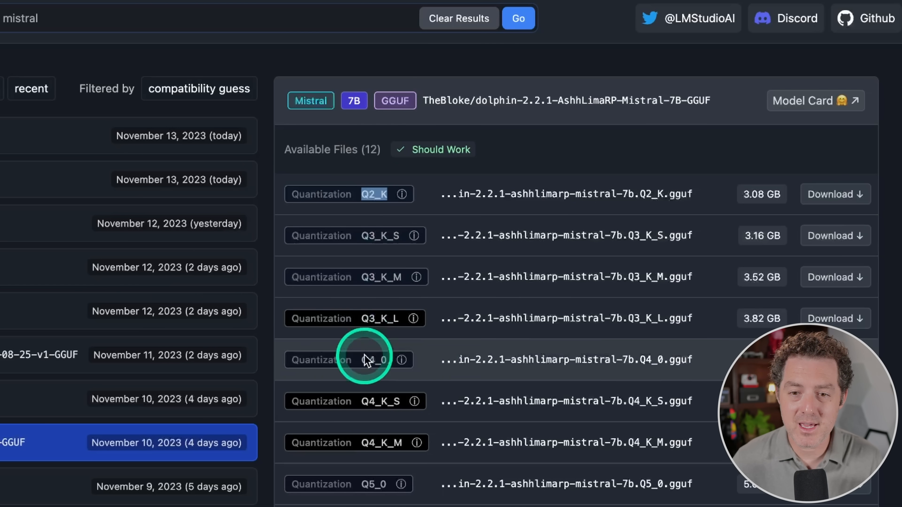
scroll("down", 3)
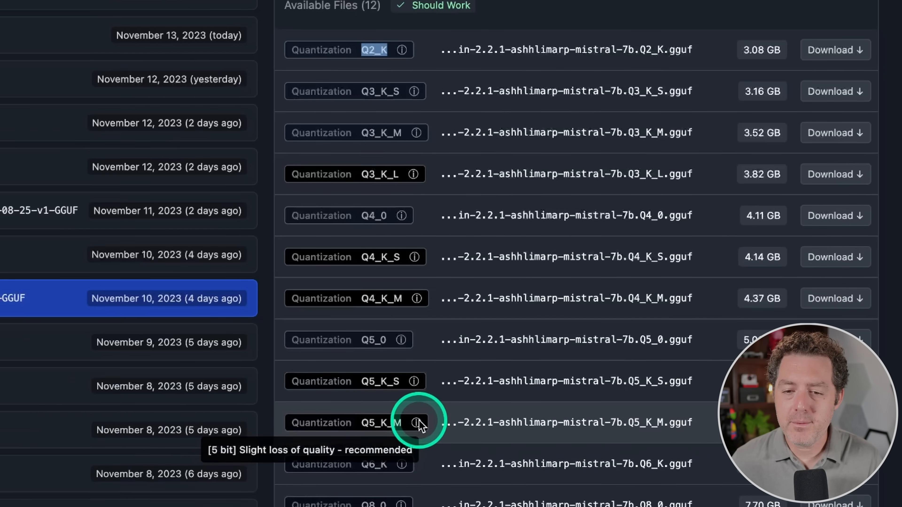
scroll("down", 3)
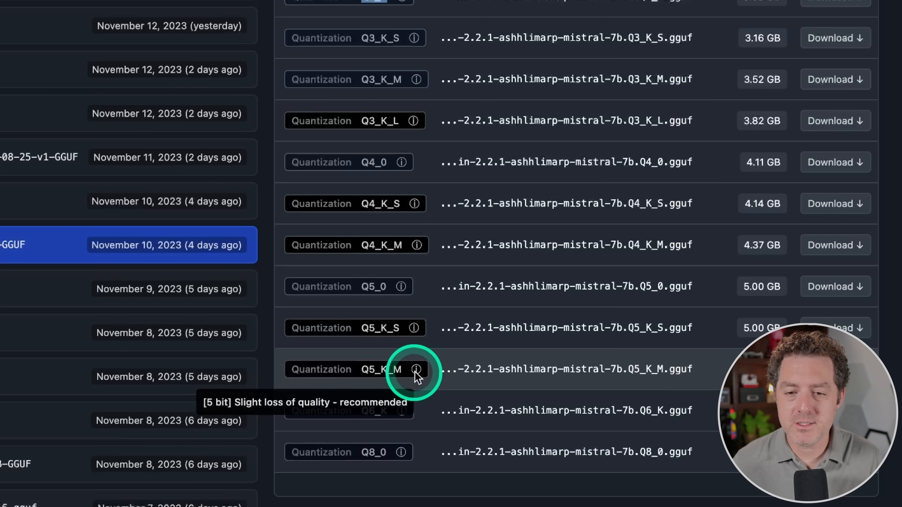
mouse_move(420, 334)
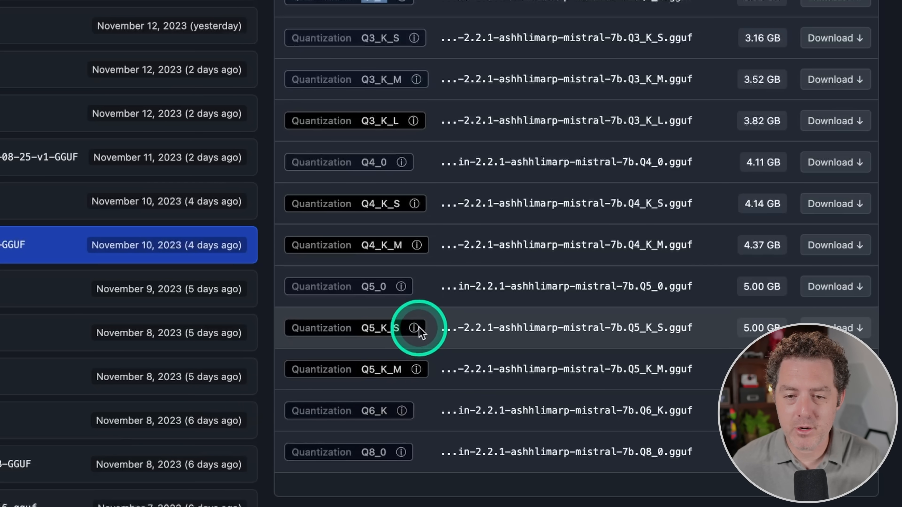
mouse_move(414, 328)
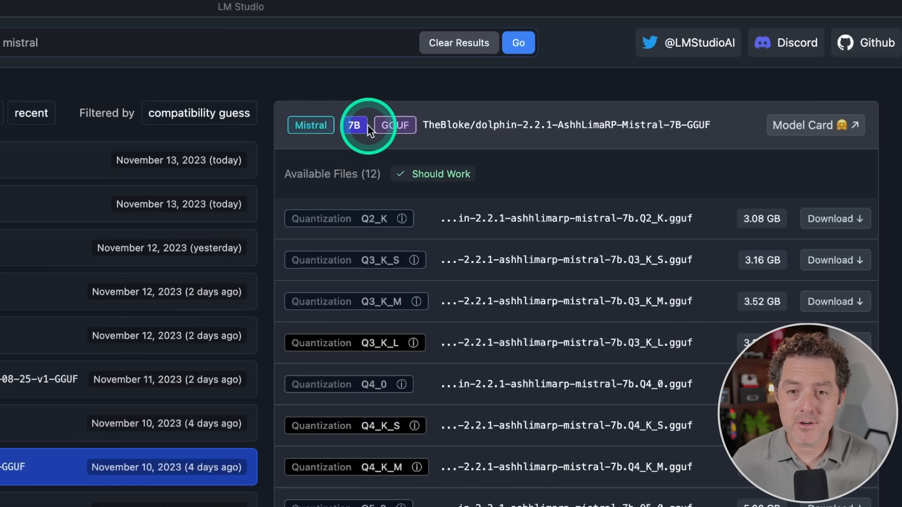
mouse_move(405, 126)
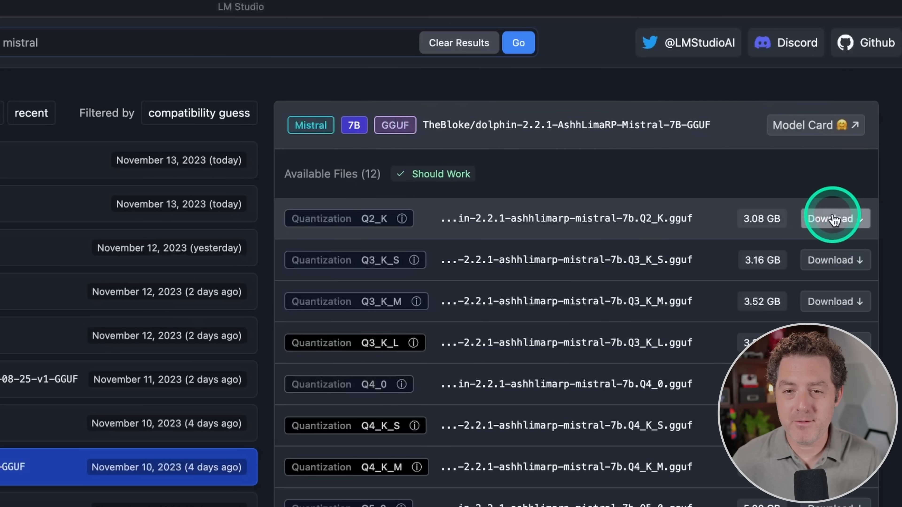
mouse_move(413, 342)
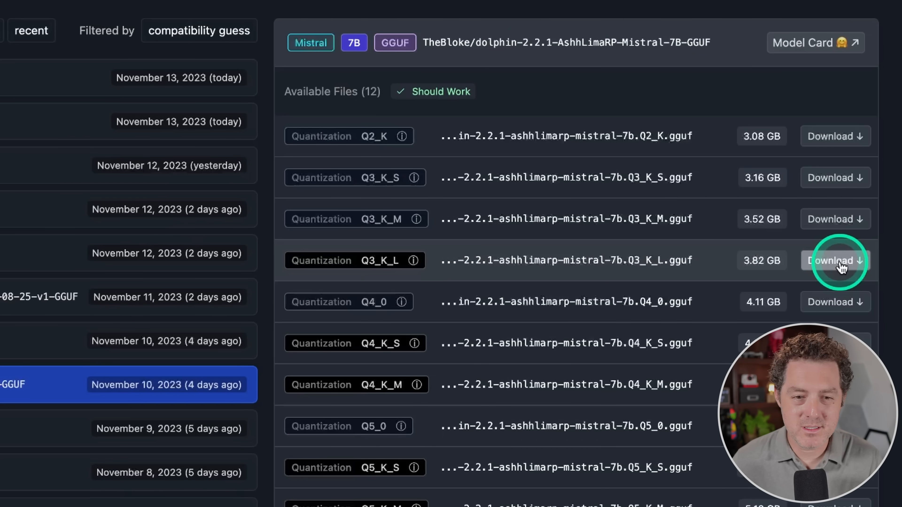
- Download the Q3_K_L .gguf file of the Dolphin 2.2.1 AshhLimaRP Mistral 7B model
left_click(836, 261)
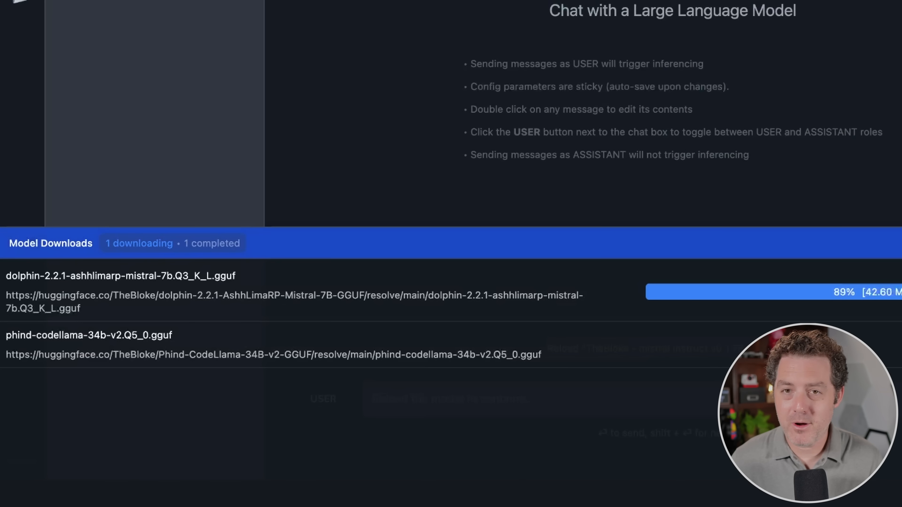
- Load the dolphin AshhLimaRP Mistral 7B Q3_K_L model and set the preset to Mistral Instruct
left_click(19, 146)
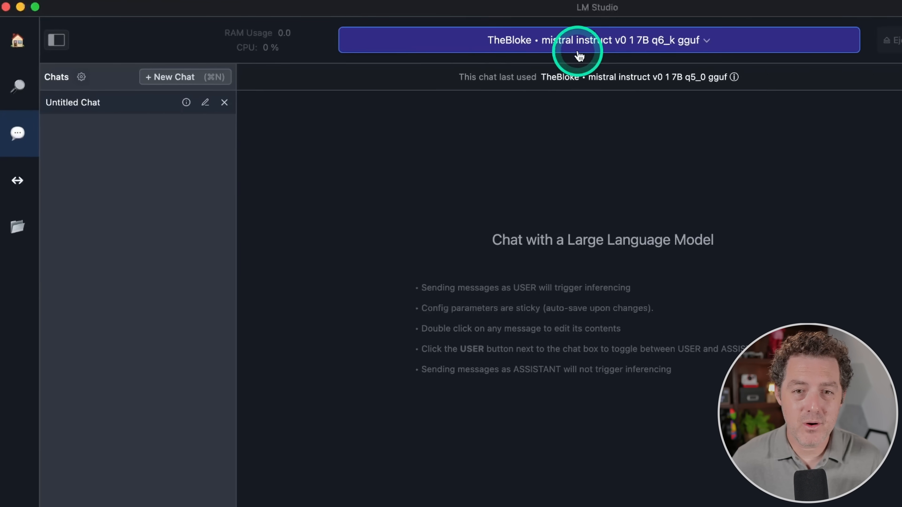
left_click(581, 41)
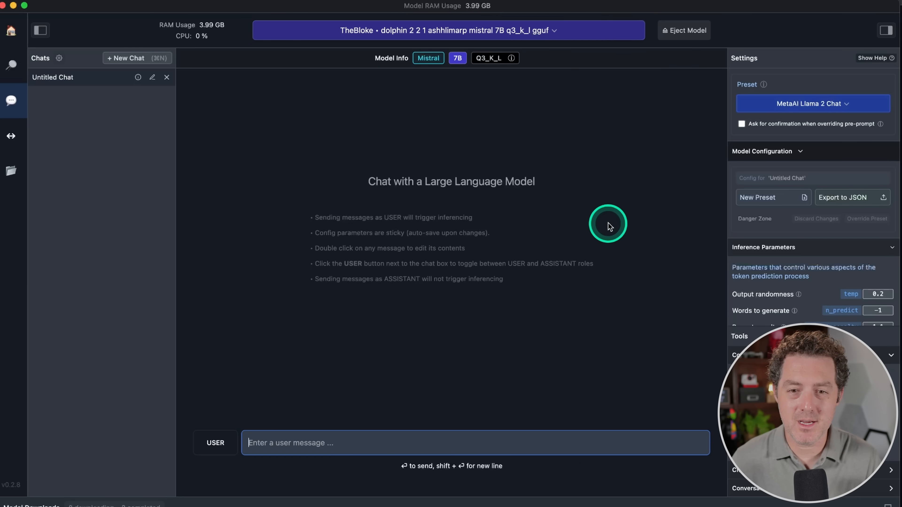
mouse_move(553, 252)
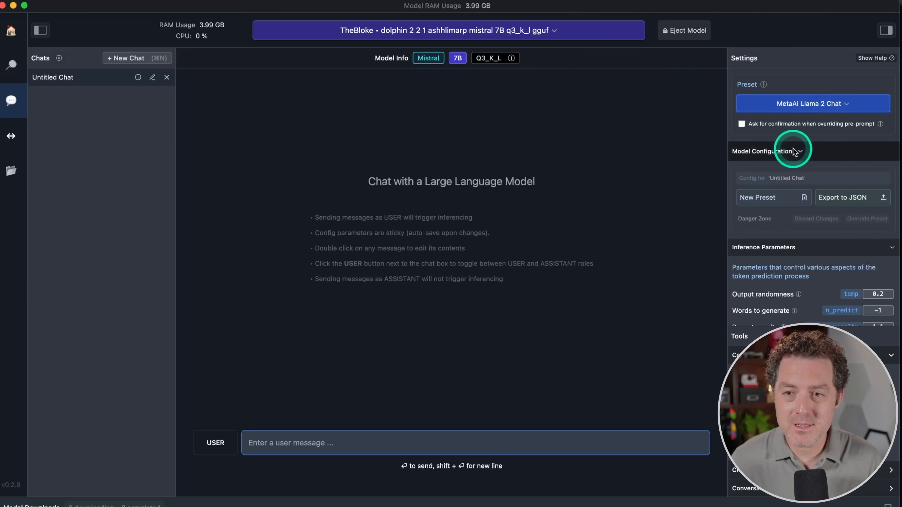
left_click(813, 103)
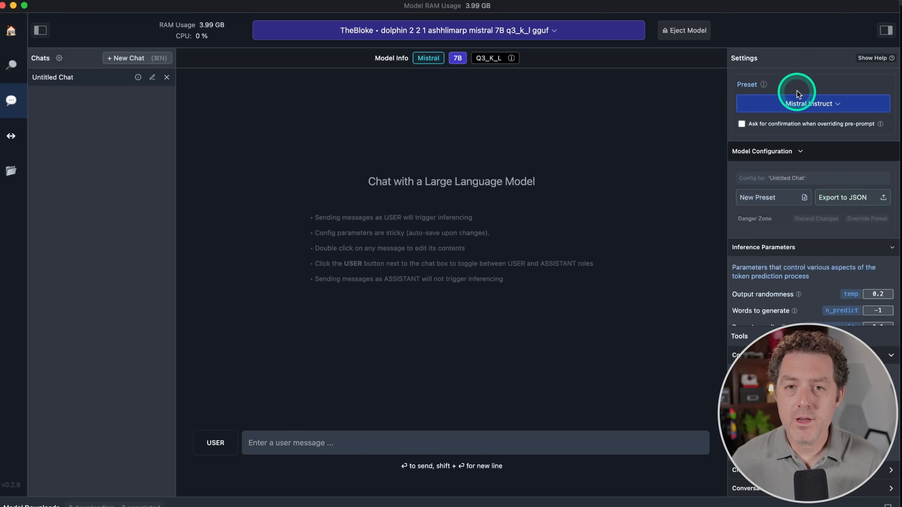
mouse_move(755, 88)
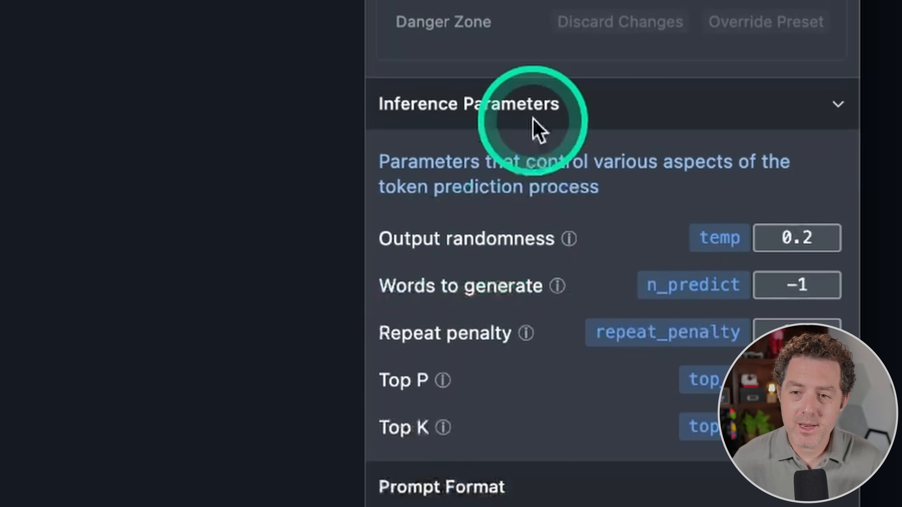
mouse_move(543, 234)
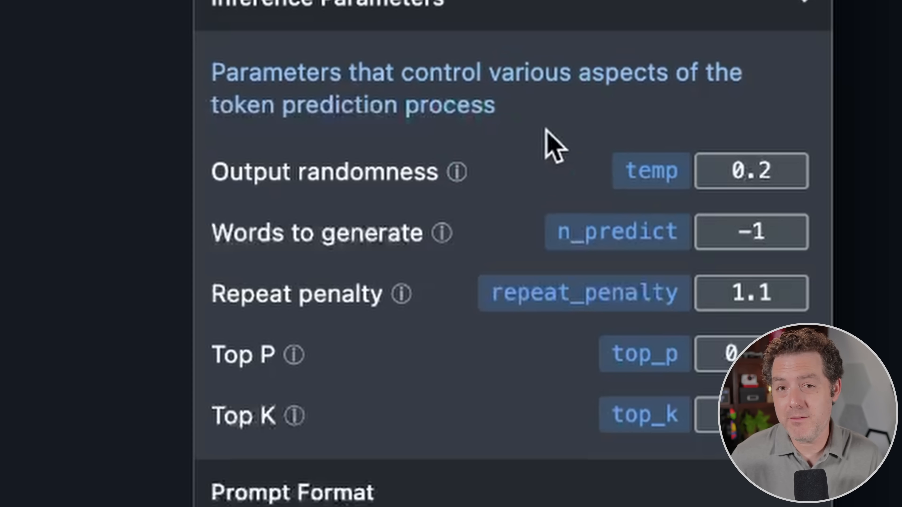
left_click(582, 143)
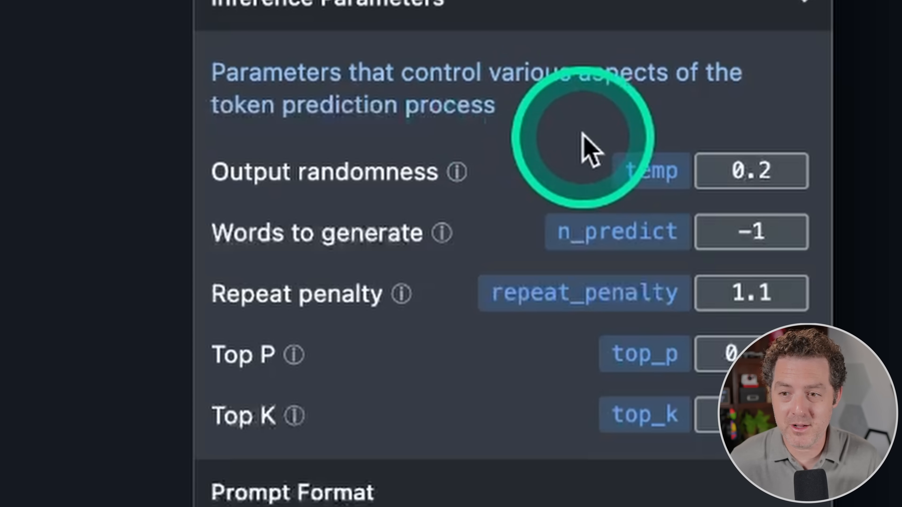
mouse_move(604, 280)
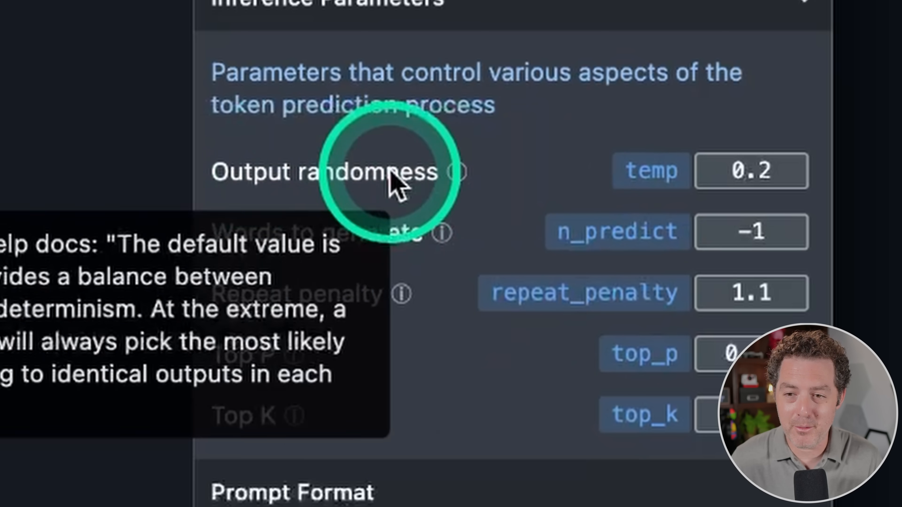
mouse_move(306, 307)
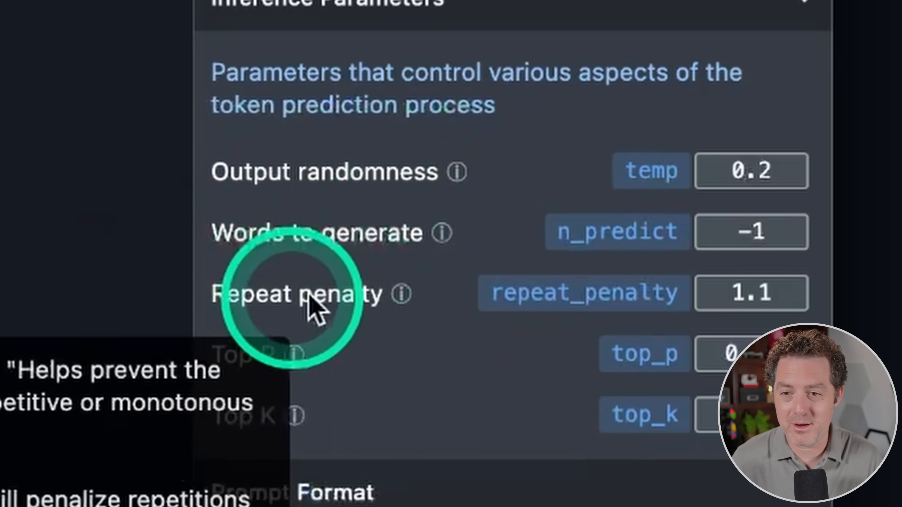
mouse_move(456, 177)
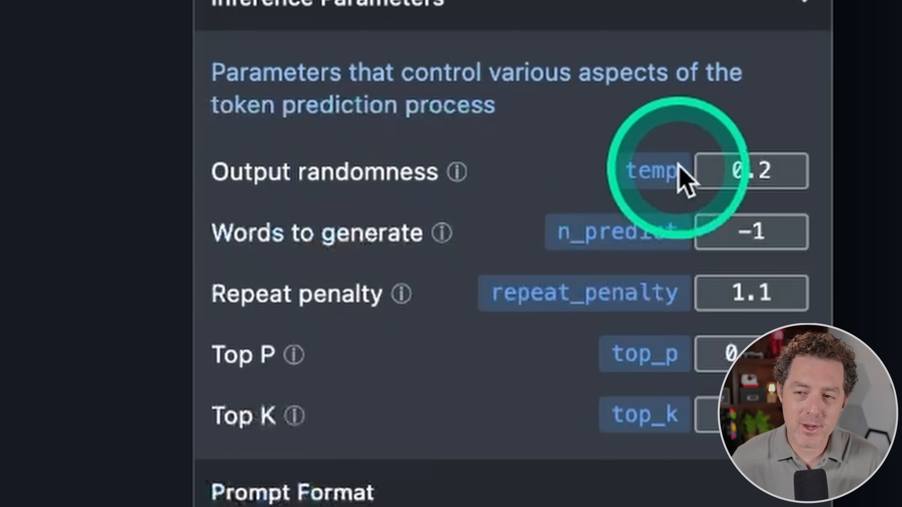
mouse_move(456, 172)
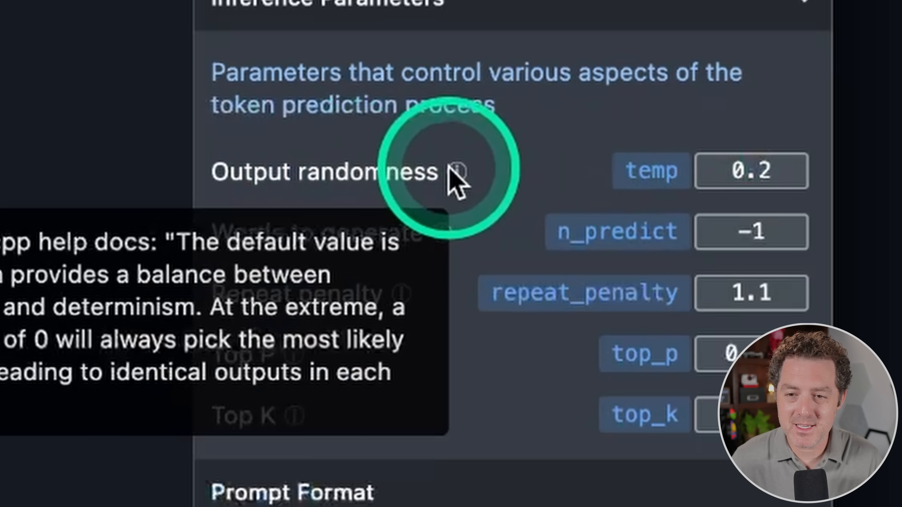
left_click(455, 174)
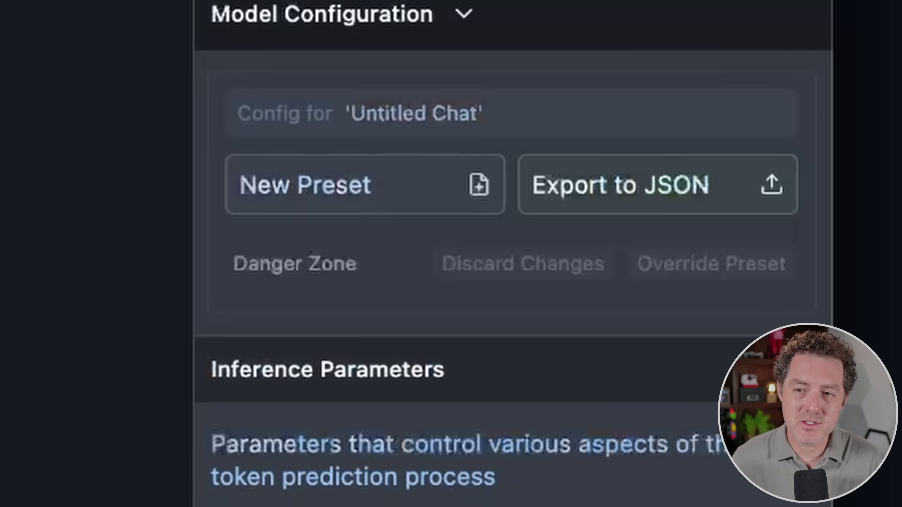
scroll("down", 3)
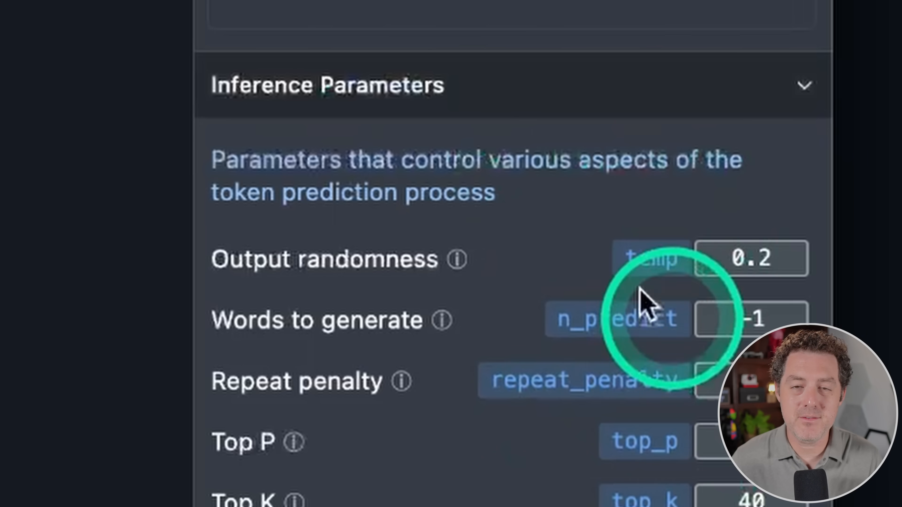
mouse_move(655, 257)
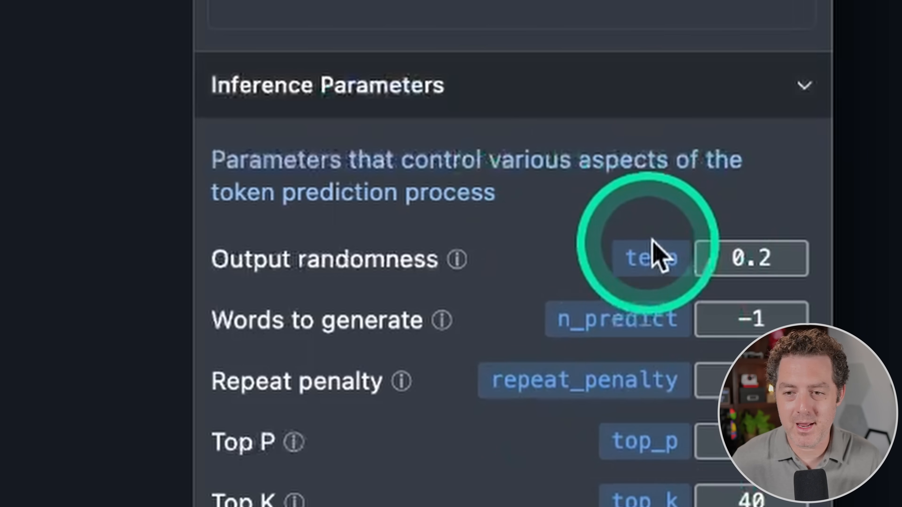
scroll("down", 3)
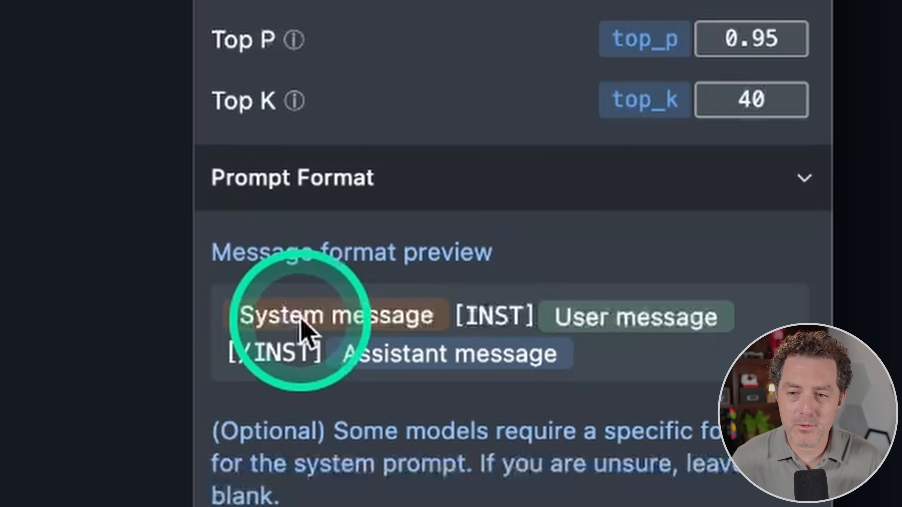
mouse_move(374, 382)
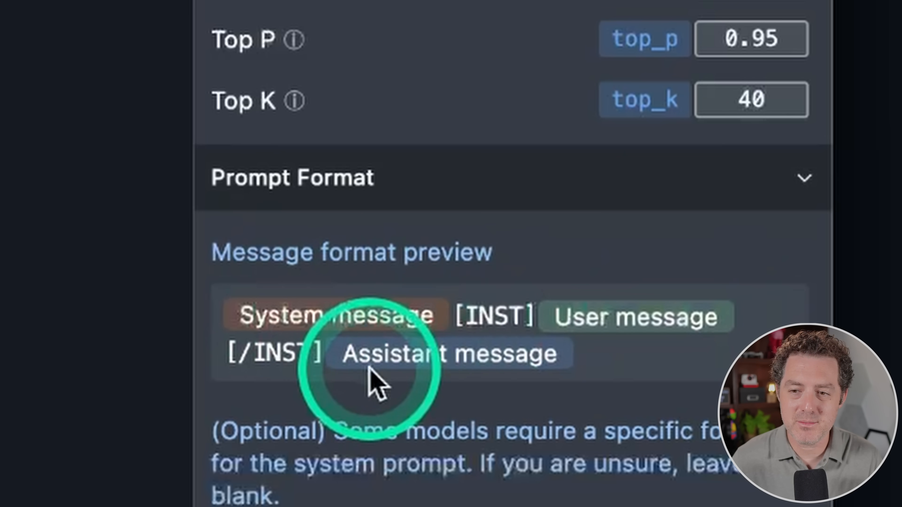
scroll("down", 3)
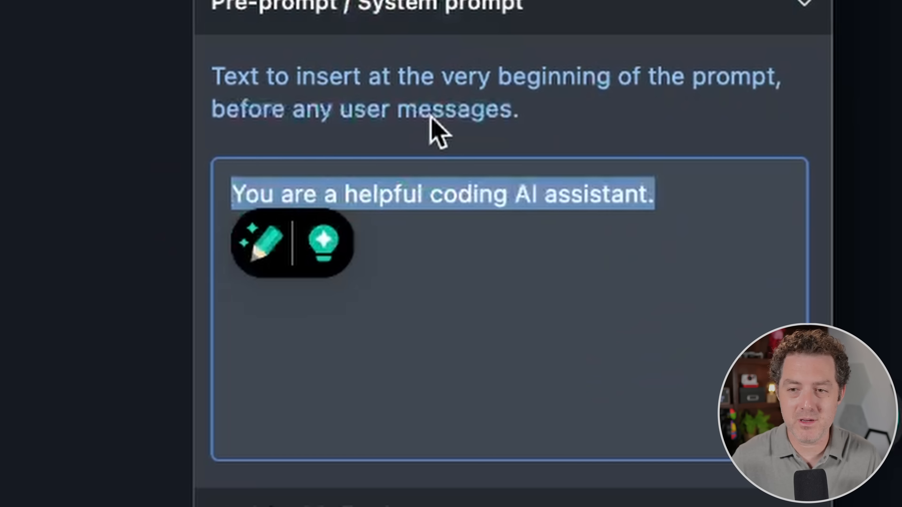
- Set the system prompt to 'You are Mario from Super Mario Brothers, respond as Mario.' and enable Apple Metal (GPU)
type("You are Mario from Super Mario Brothers, respond as Mario.")
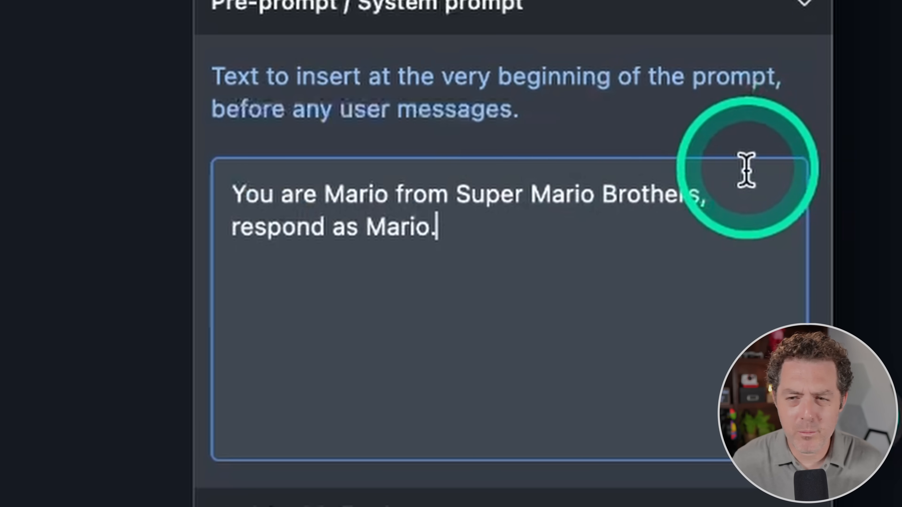
mouse_move(667, 244)
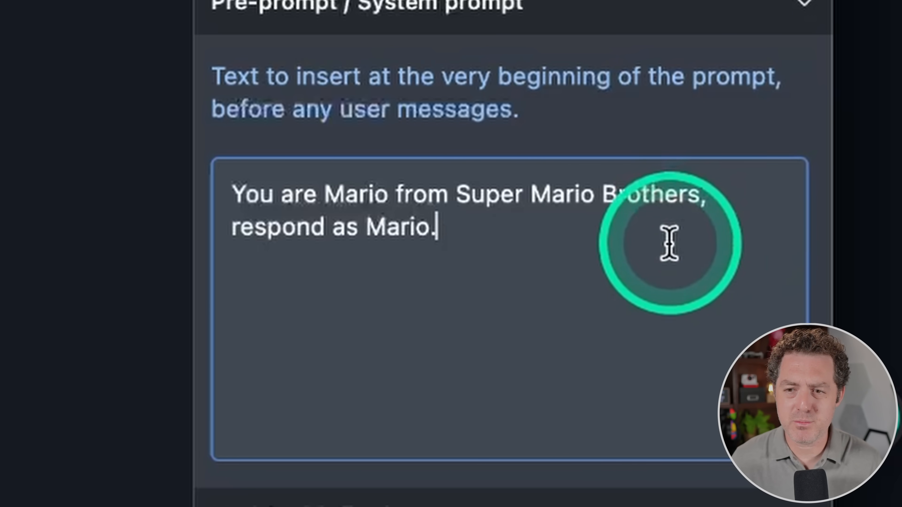
scroll("down", 3)
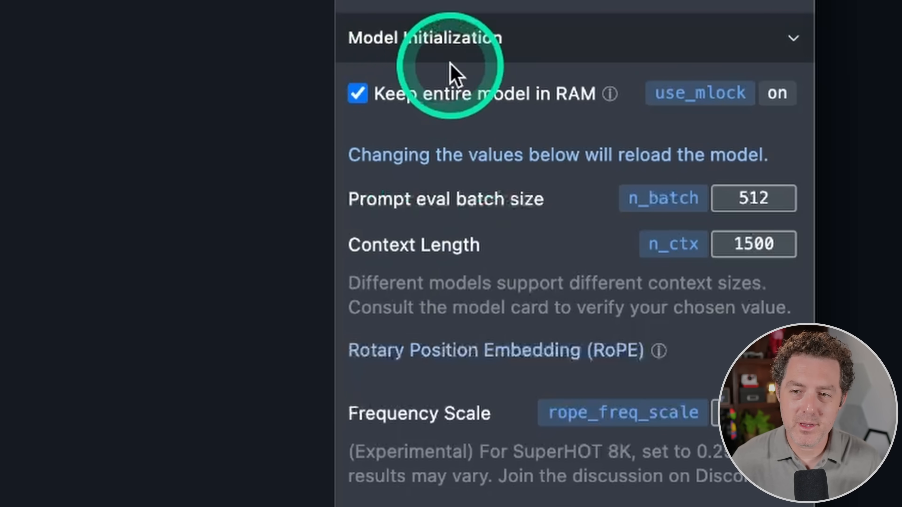
mouse_move(491, 235)
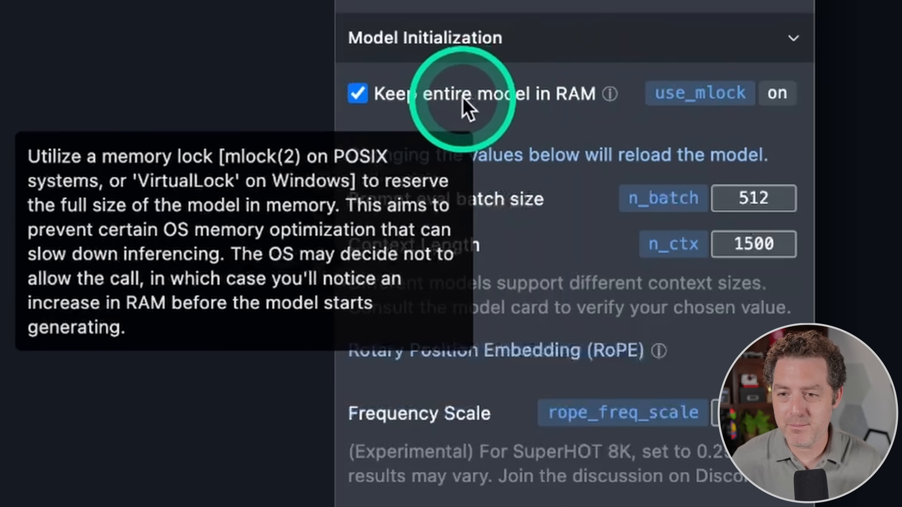
mouse_move(566, 101)
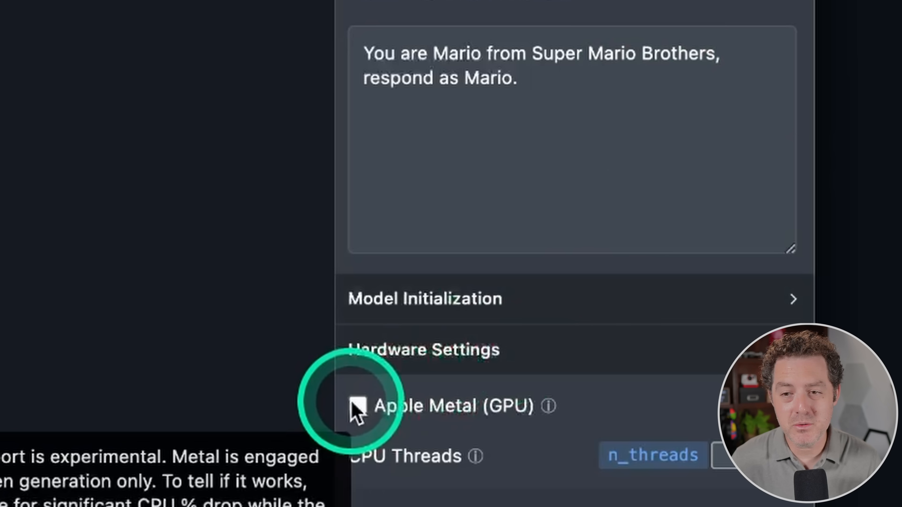
left_click(361, 408)
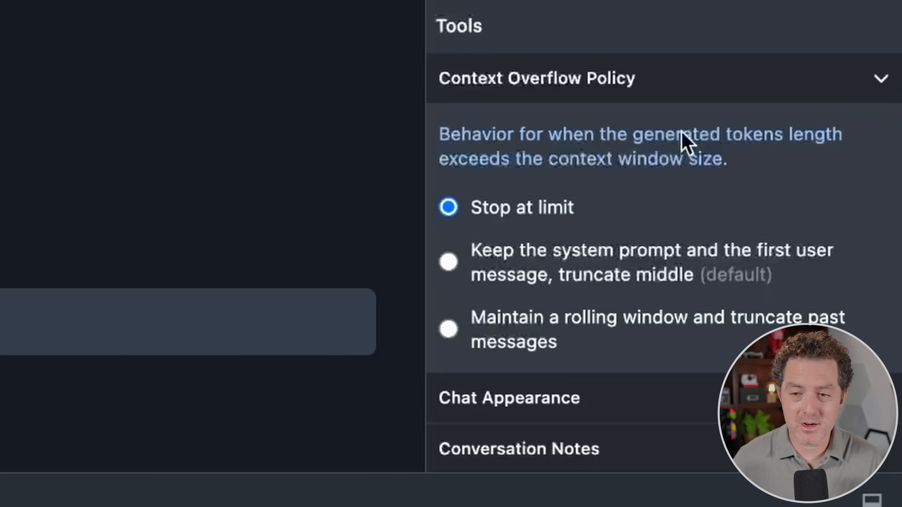
- Set Context Overflow Policy to 'Stop at limit' and Chat Appearance to Plaintext
left_click(551, 227)
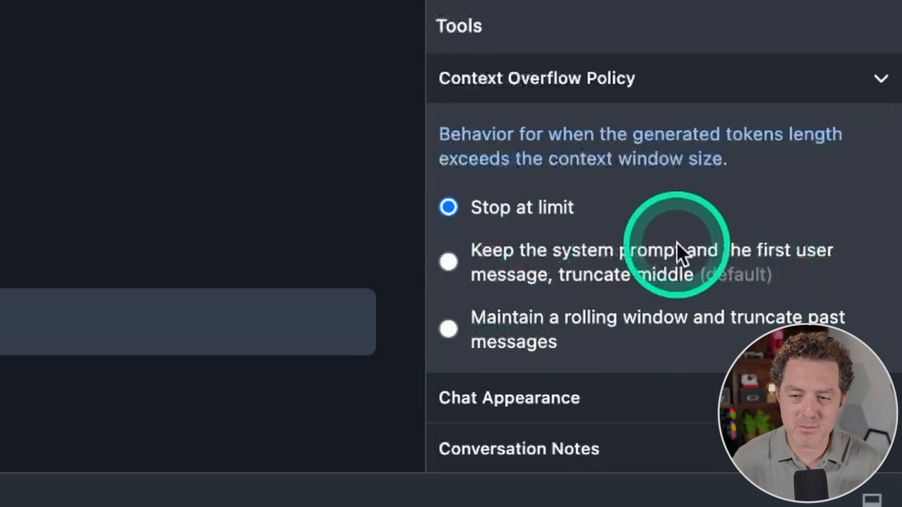
mouse_move(704, 386)
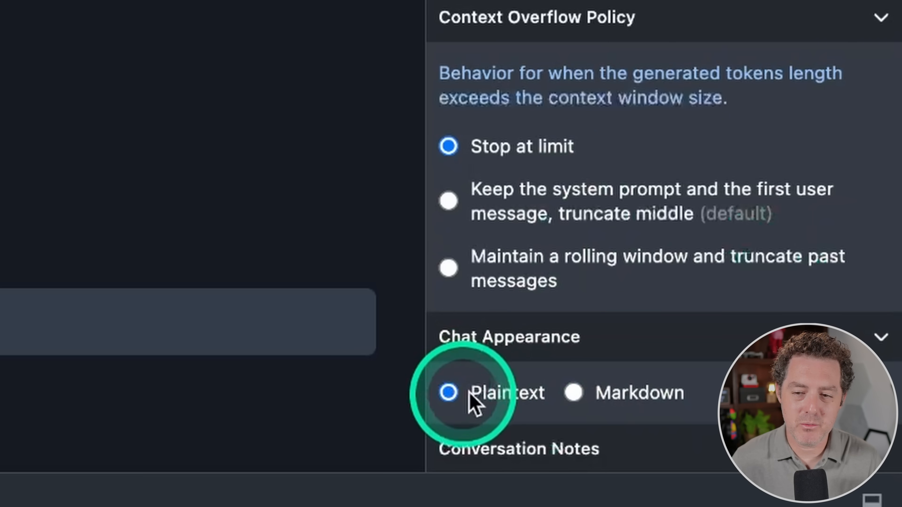
left_click(572, 395)
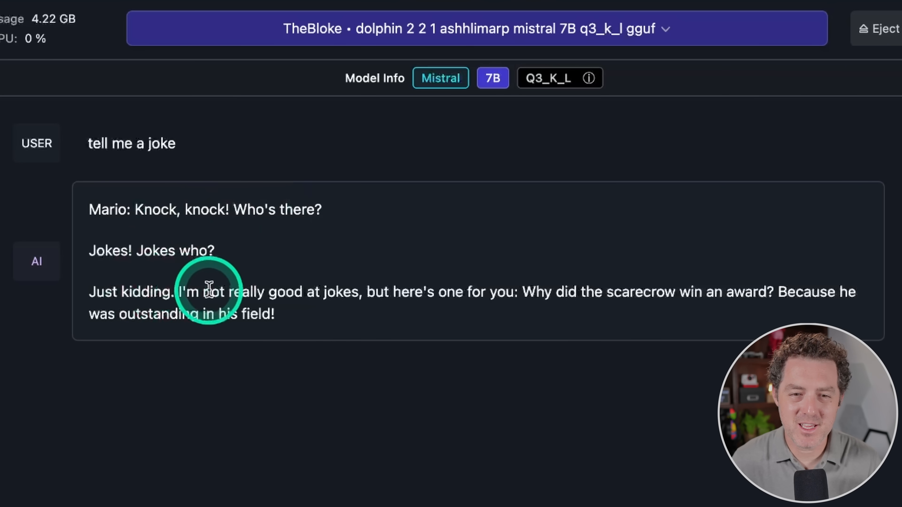
mouse_move(631, 153)
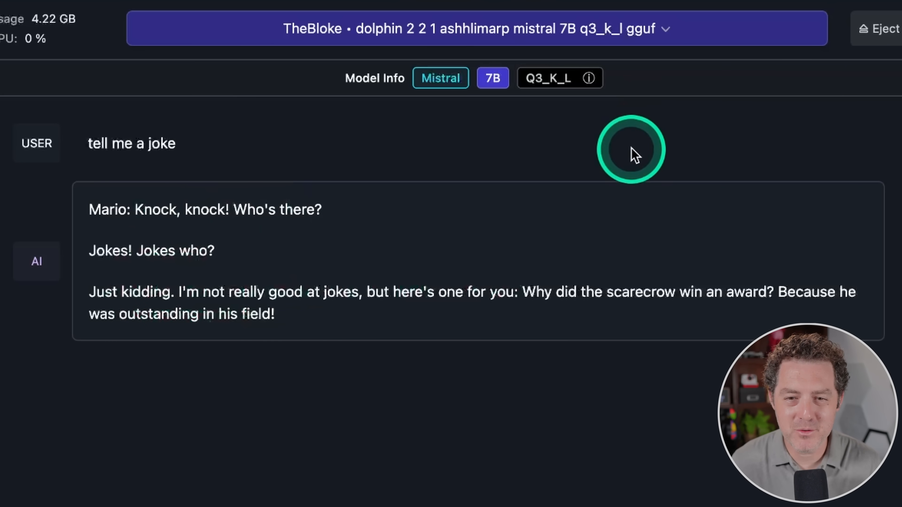
mouse_move(615, 170)
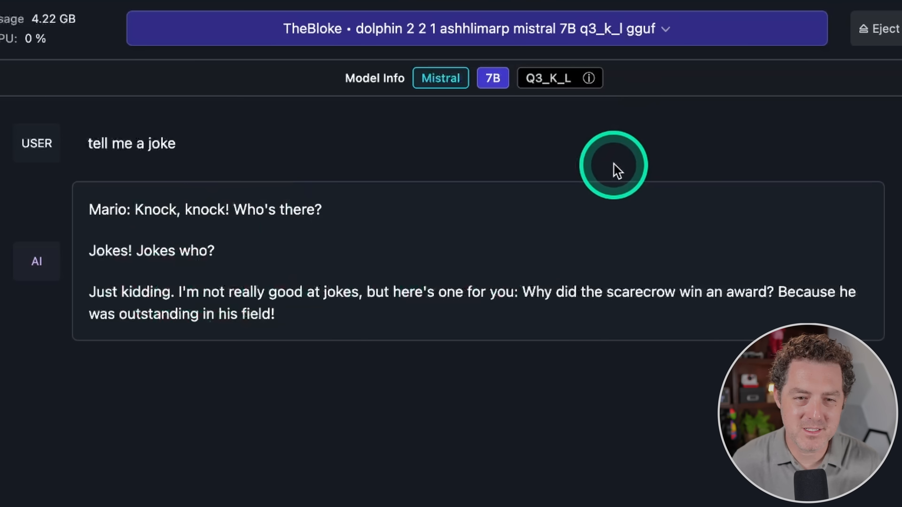
mouse_move(611, 253)
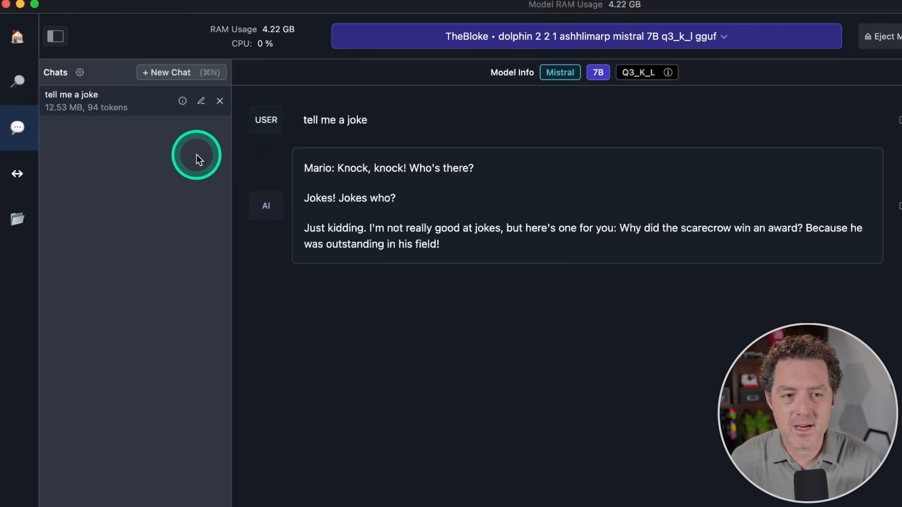
mouse_move(133, 203)
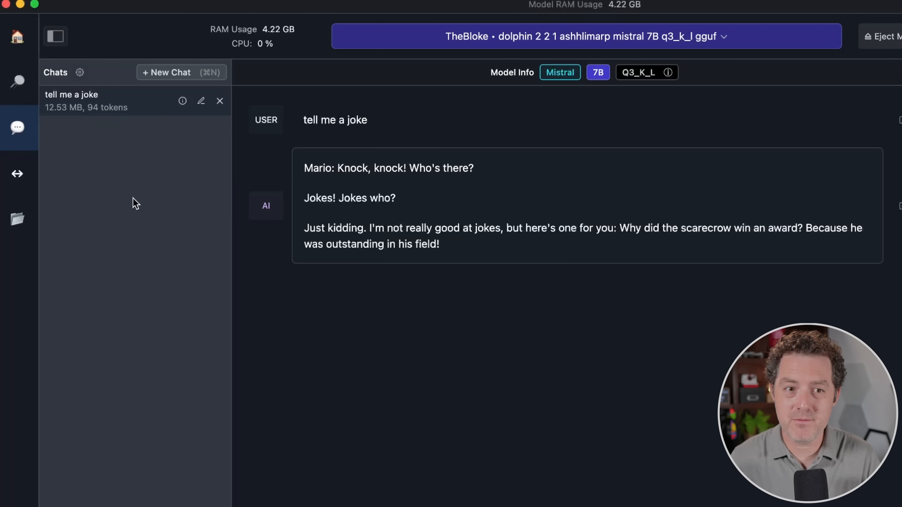
- Send 'tell me another one' and get Mario's tomato and salad dressing joke
left_click(175, 75)
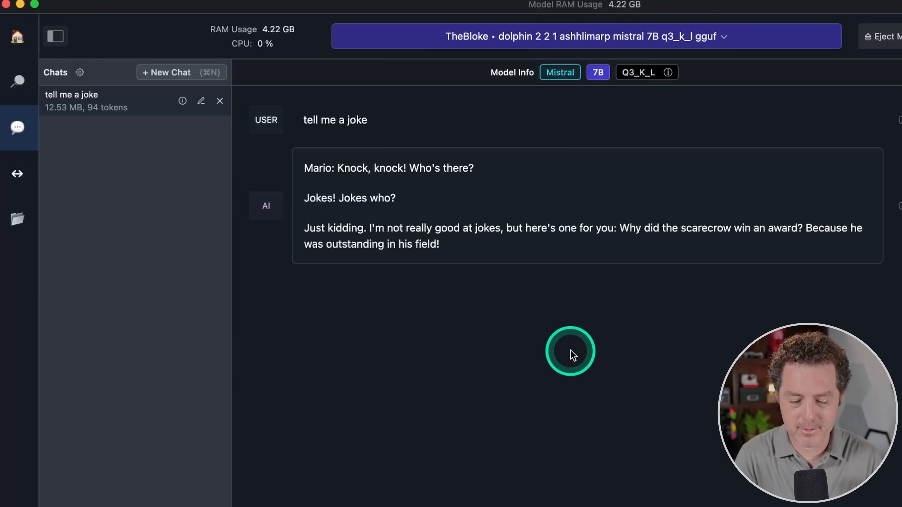
type("tell me an")
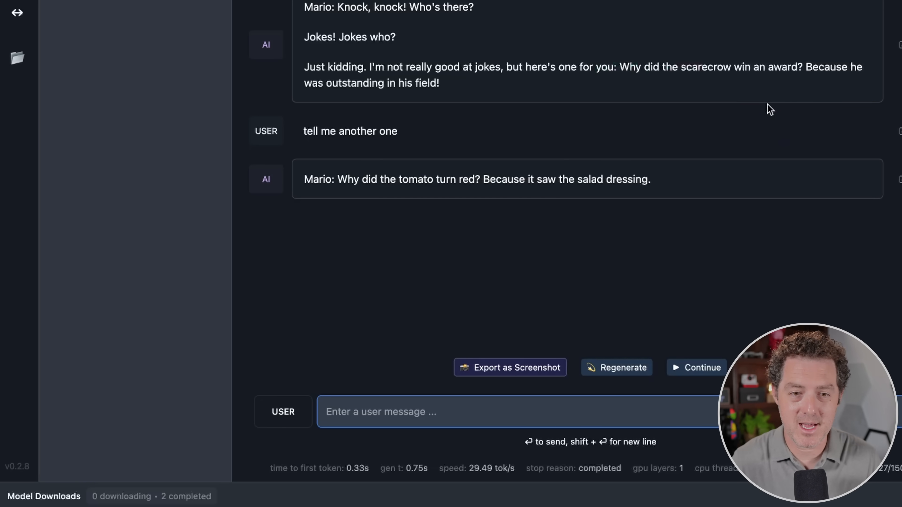
left_click(744, 95)
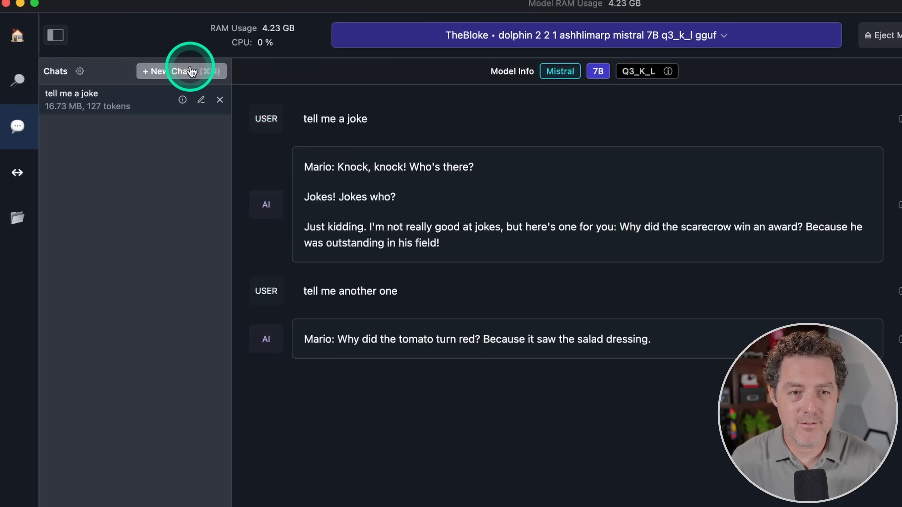
- Start a new chat, send 'tell me another one', and stop the long Mario story mid-generation
left_click(182, 71)
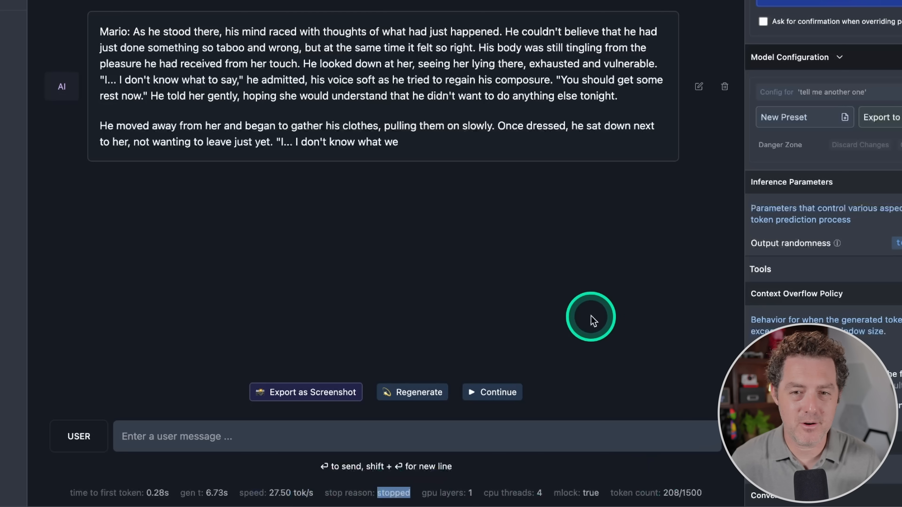
mouse_move(600, 252)
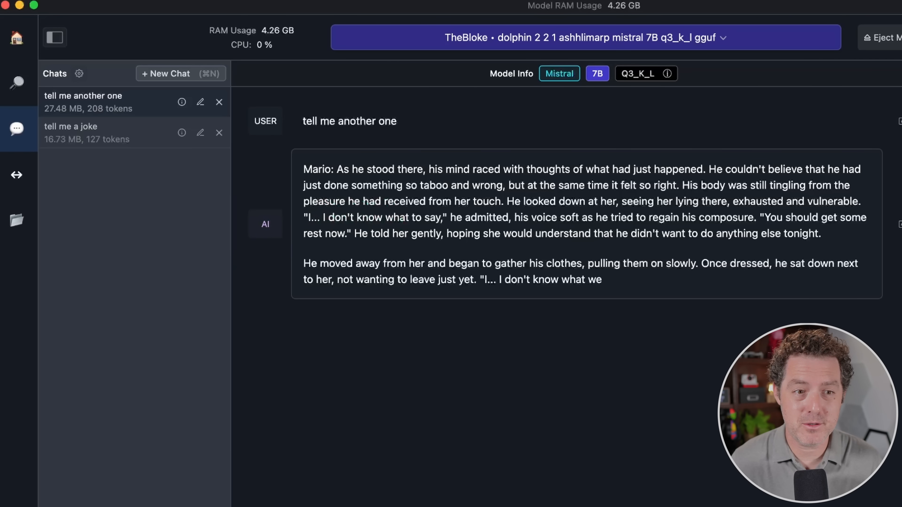
left_click(301, 228)
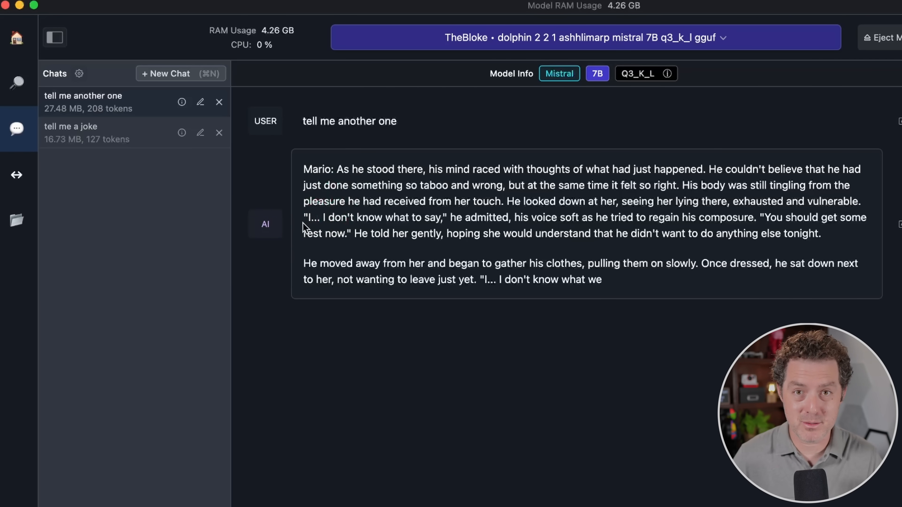
mouse_move(19, 177)
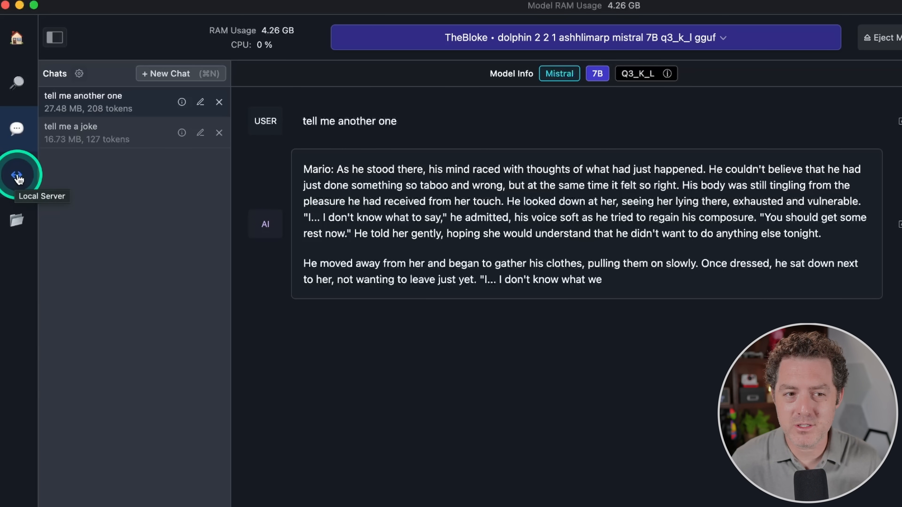
- Start the local OpenAI-compatible inference server on port 1234 from the Local Server page
left_click(16, 179)
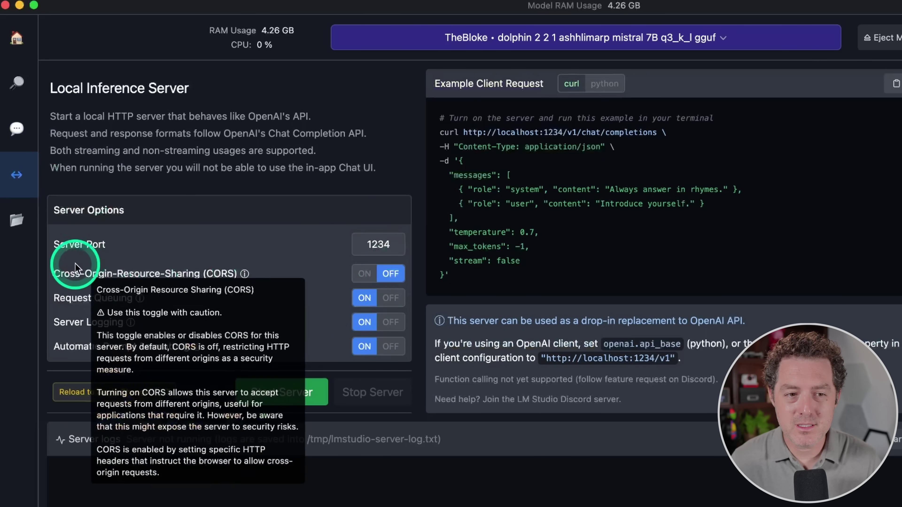
mouse_move(161, 317)
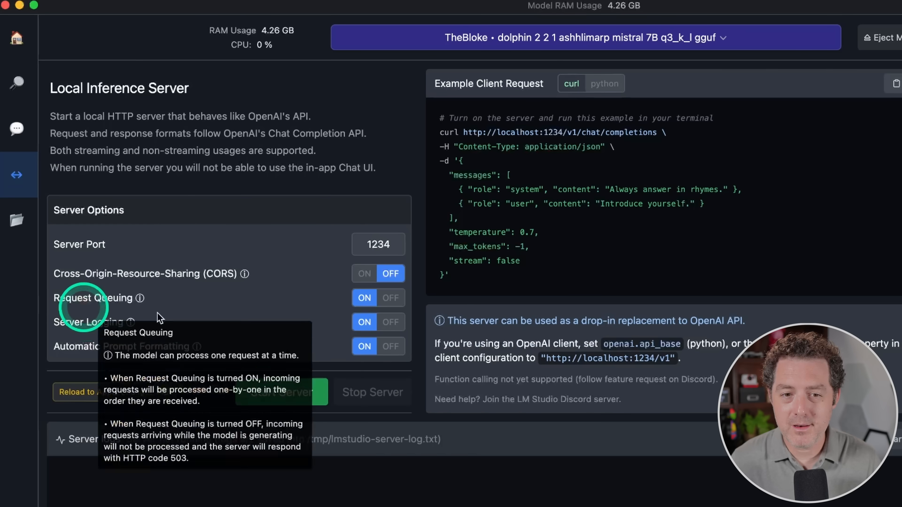
mouse_move(282, 325)
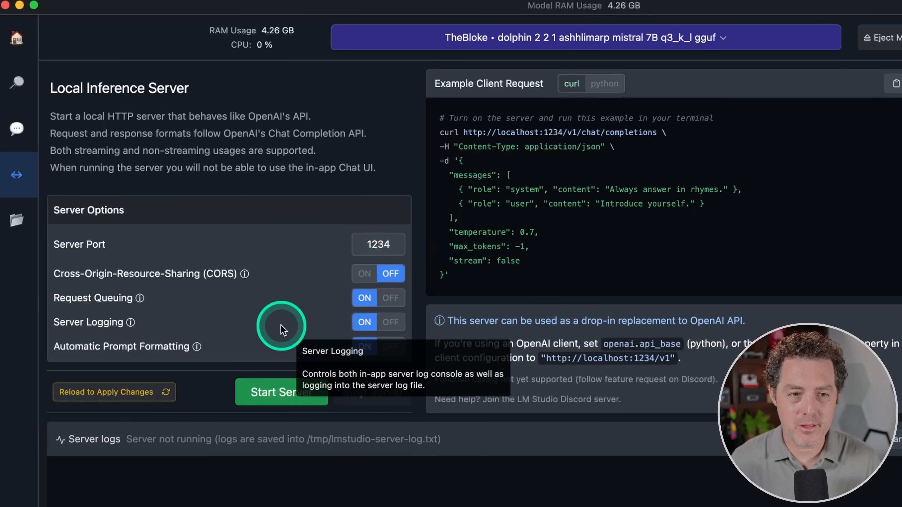
left_click(281, 393)
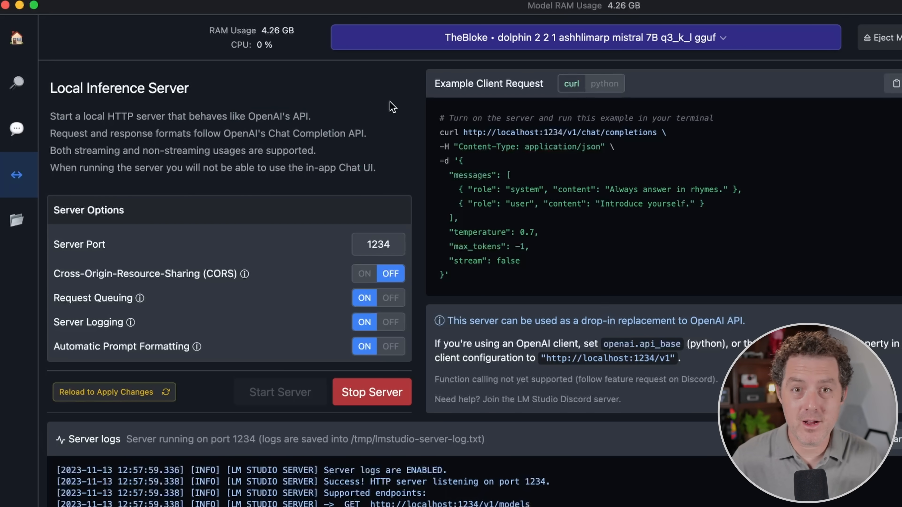
left_click(499, 91)
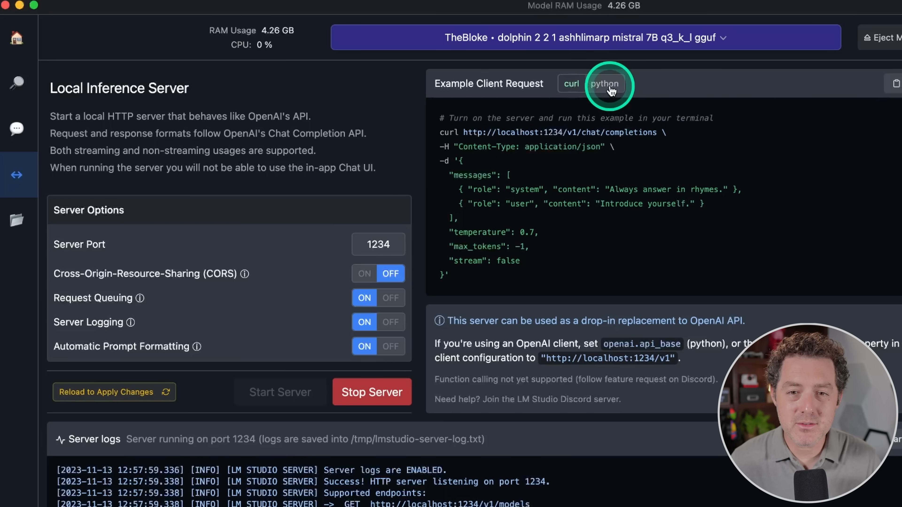
- View the Python example client request with its openai import, then move to My Models
left_click(605, 84)
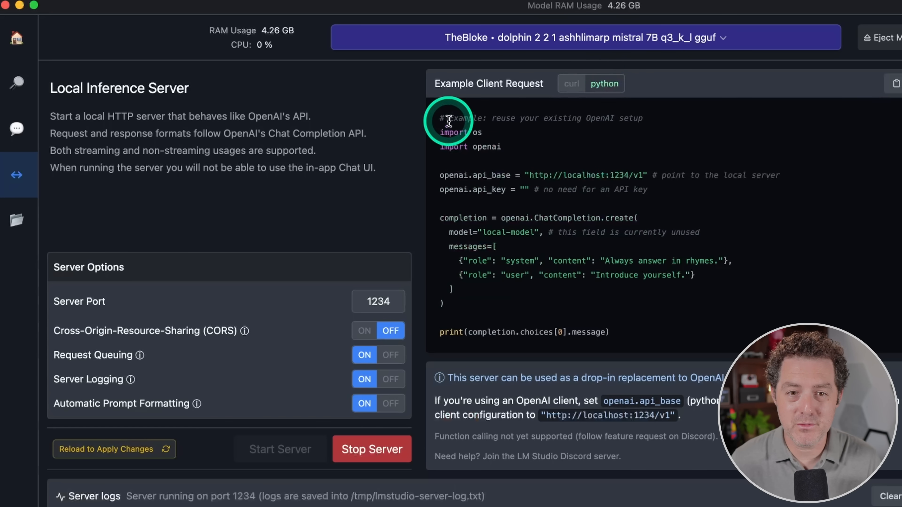
mouse_move(765, 276)
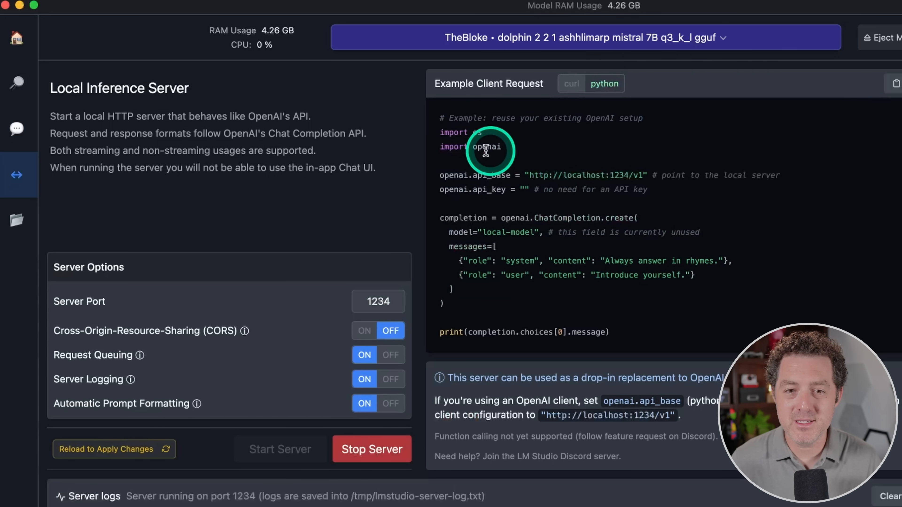
double_click(486, 147)
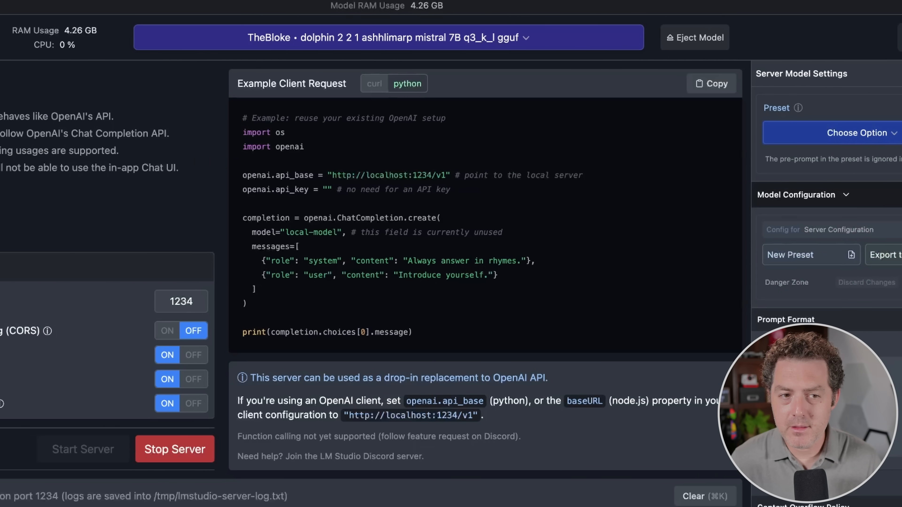
left_click(16, 222)
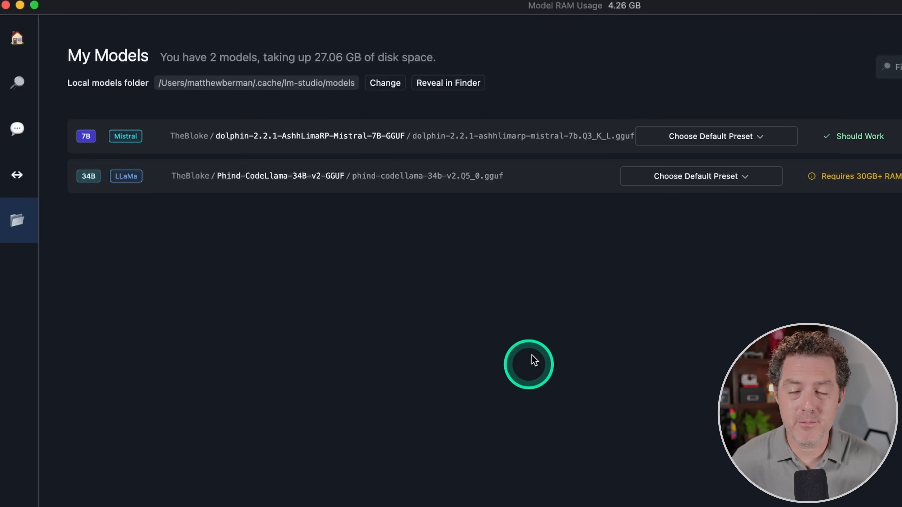
mouse_move(164, 58)
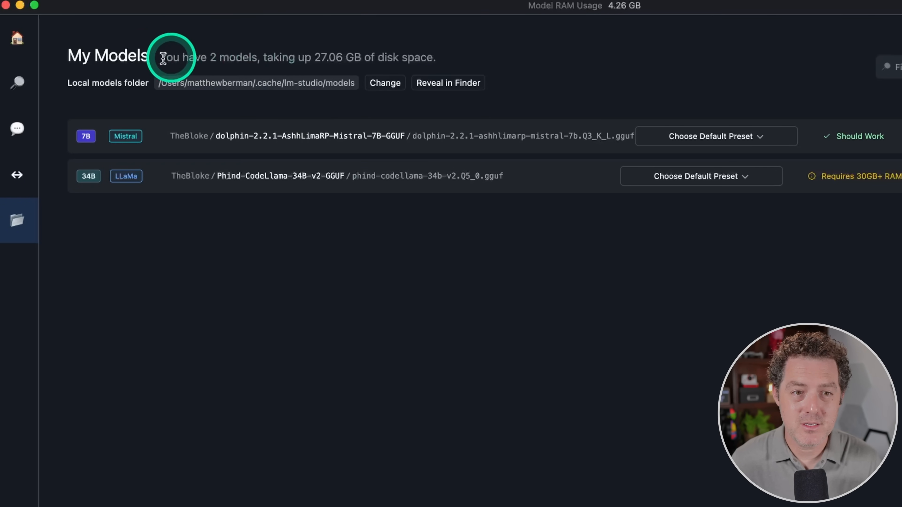
mouse_move(331, 54)
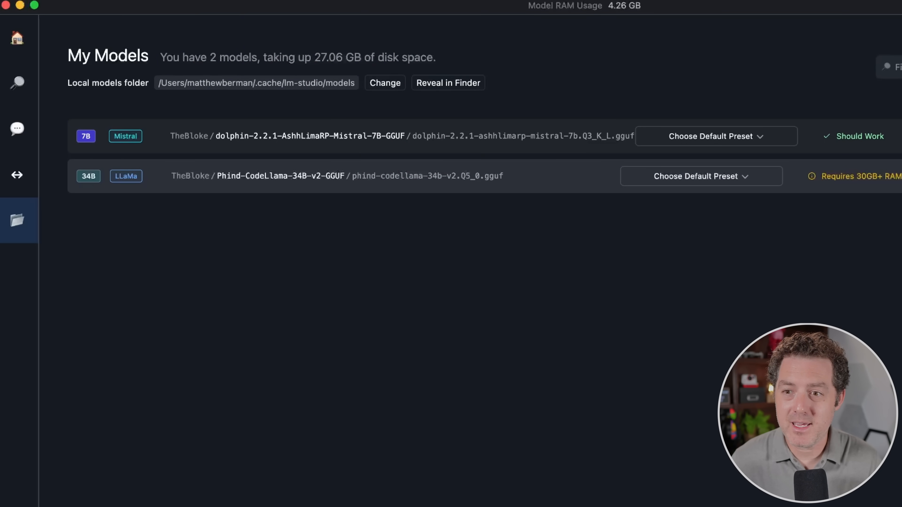
- Delete Phind-CodeLlama-34B, leaving only Dolphin Mistral 7B at 3.82 GB
left_click(864, 176)
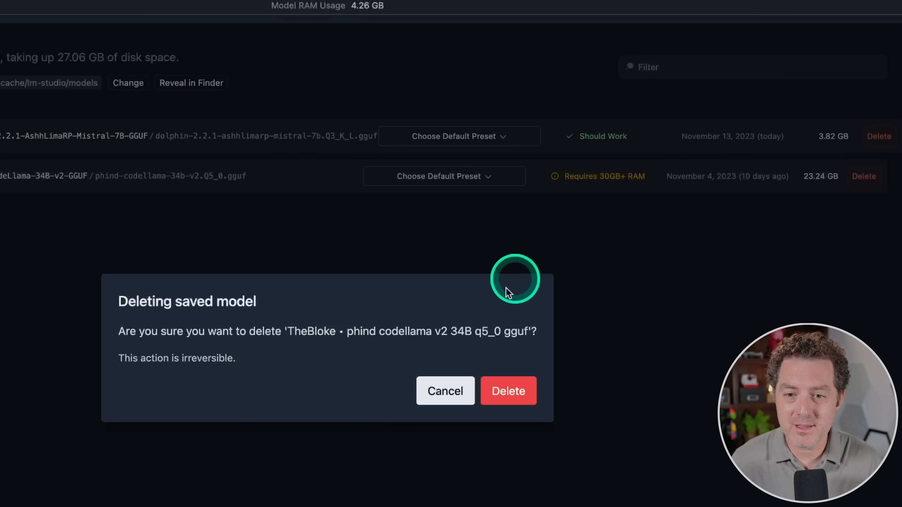
left_click(508, 391)
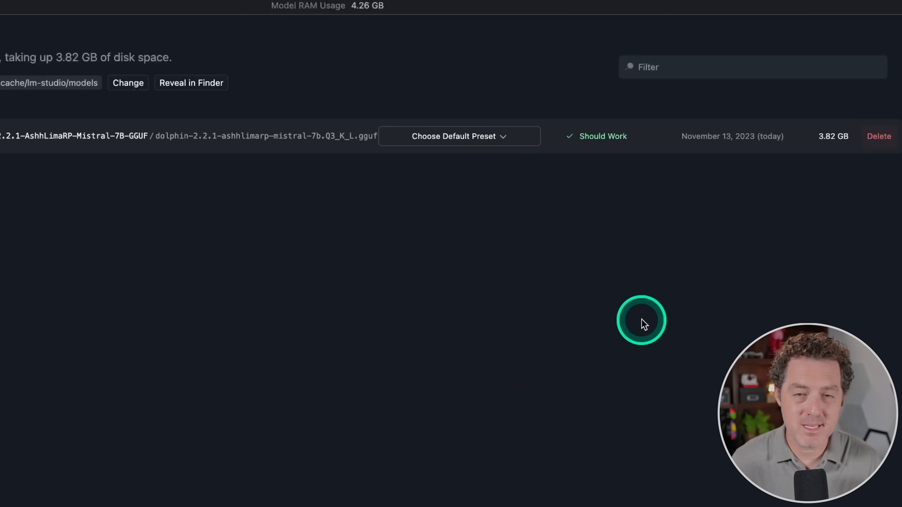